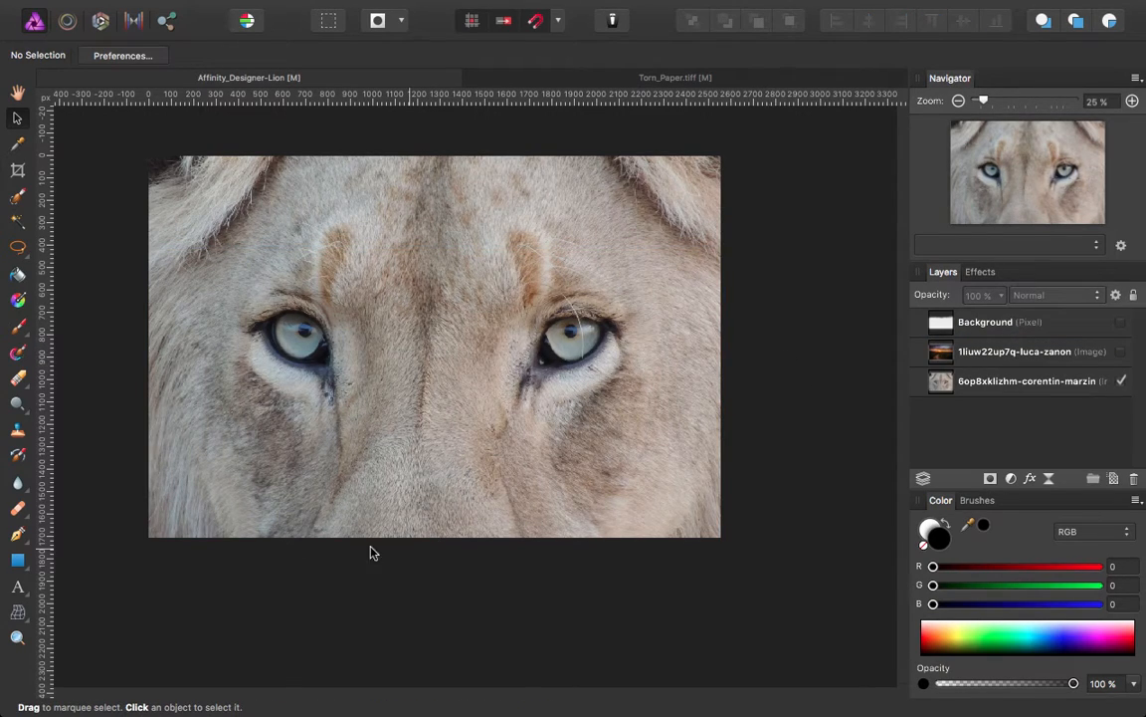
{"action": "mouse_move", "coordinate": [320, 302]}
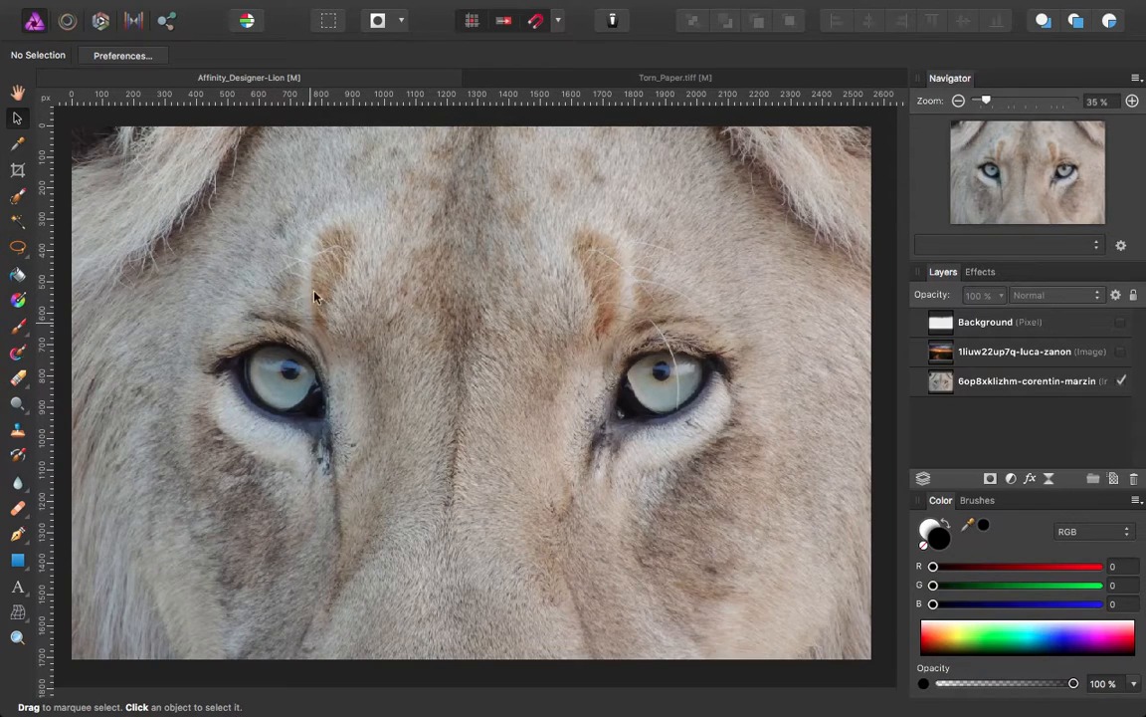
{"action": "mouse_move", "coordinate": [328, 334]}
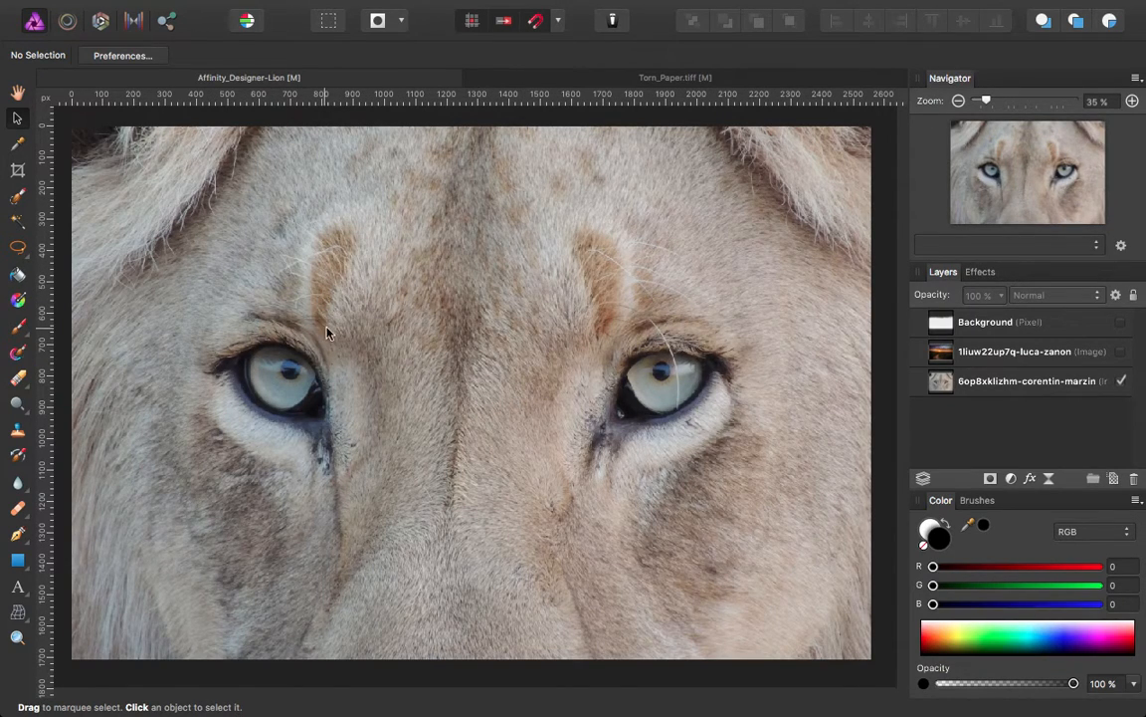
{"action": "mouse_move", "coordinate": [259, 329]}
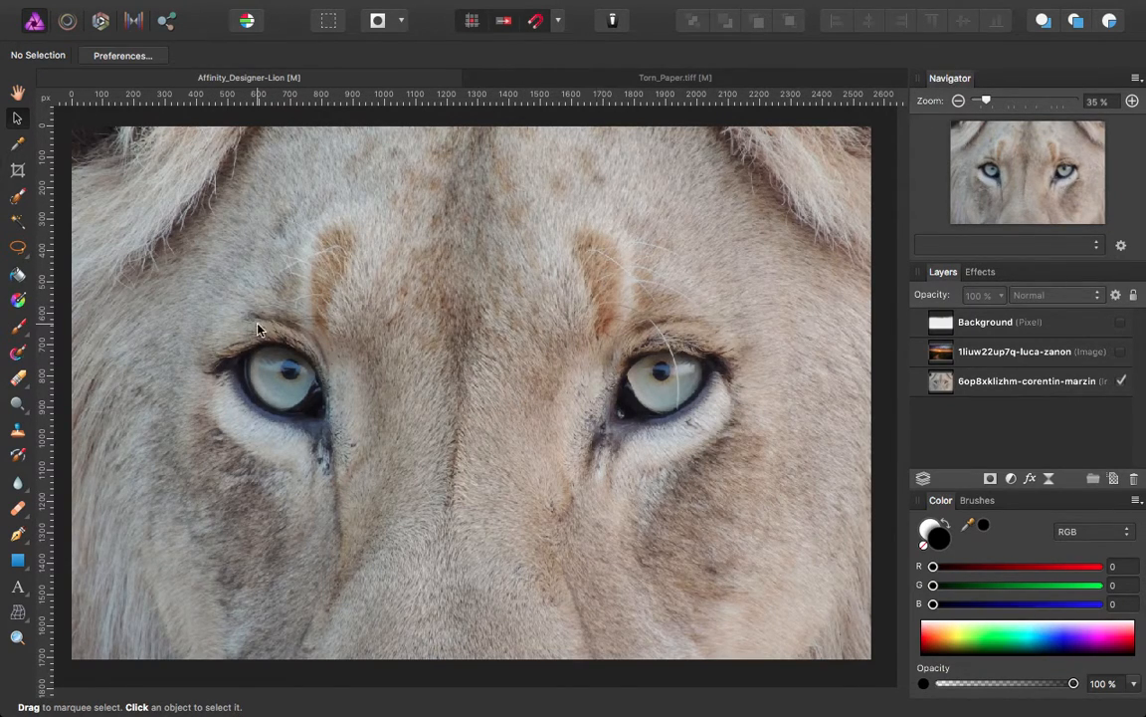
{"action": "mouse_move", "coordinate": [209, 348]}
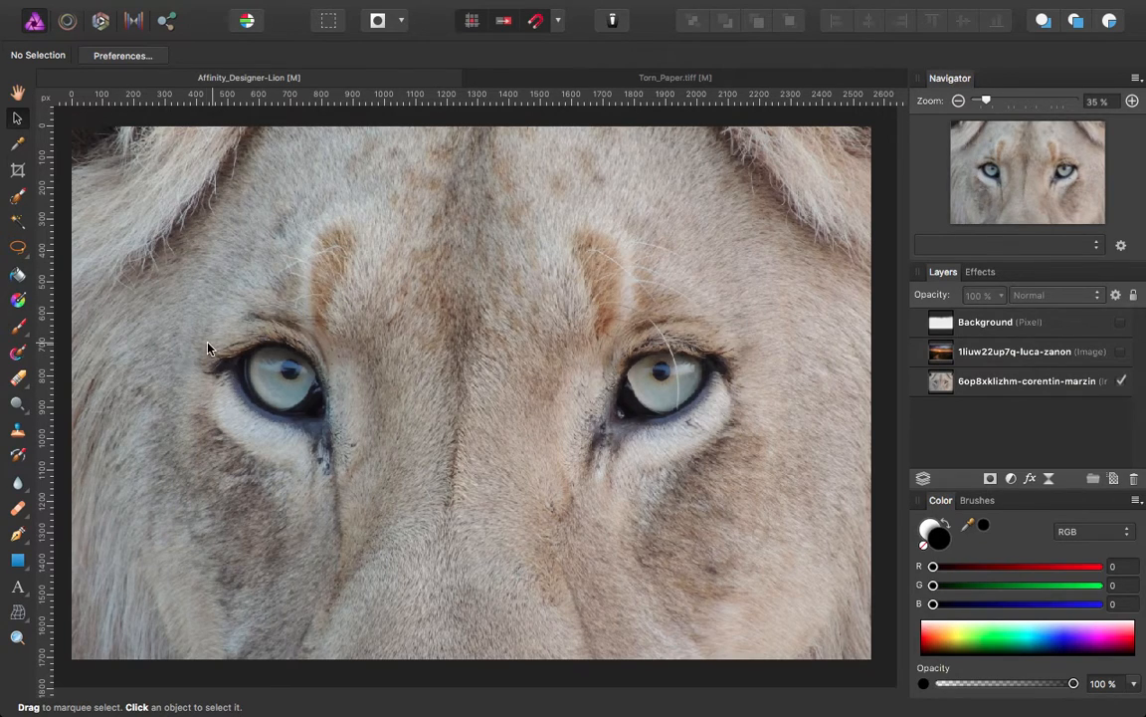
{"action": "mouse_move", "coordinate": [470, 343]}
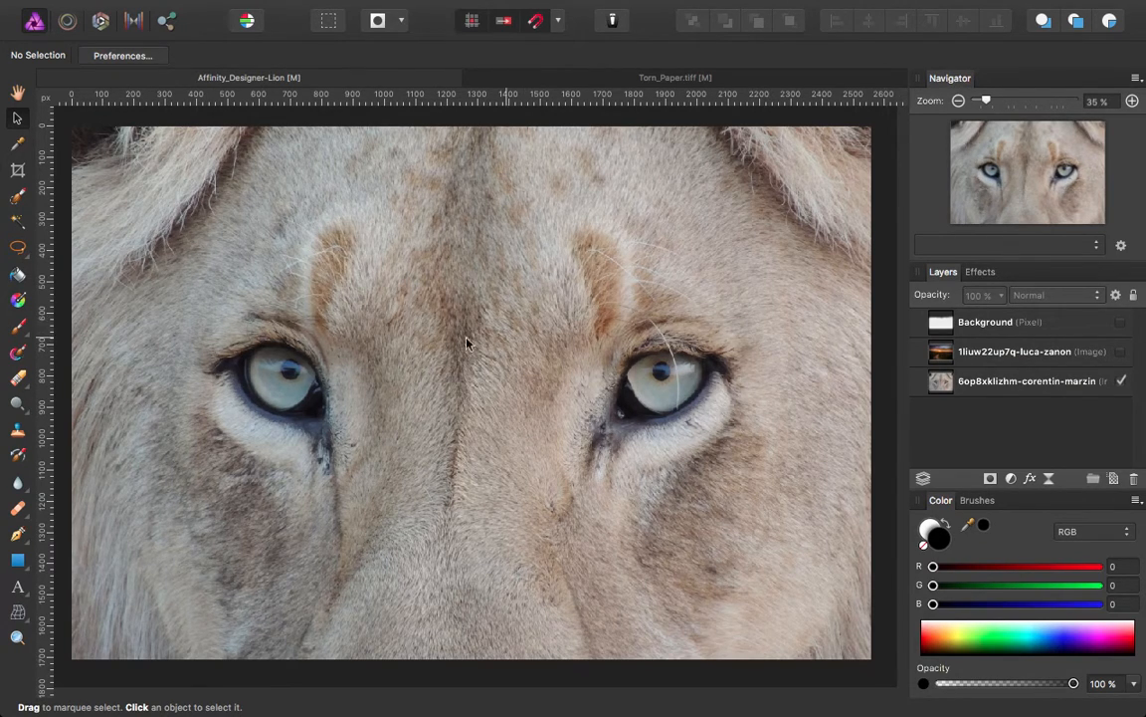
{"action": "mouse_move", "coordinate": [534, 326]}
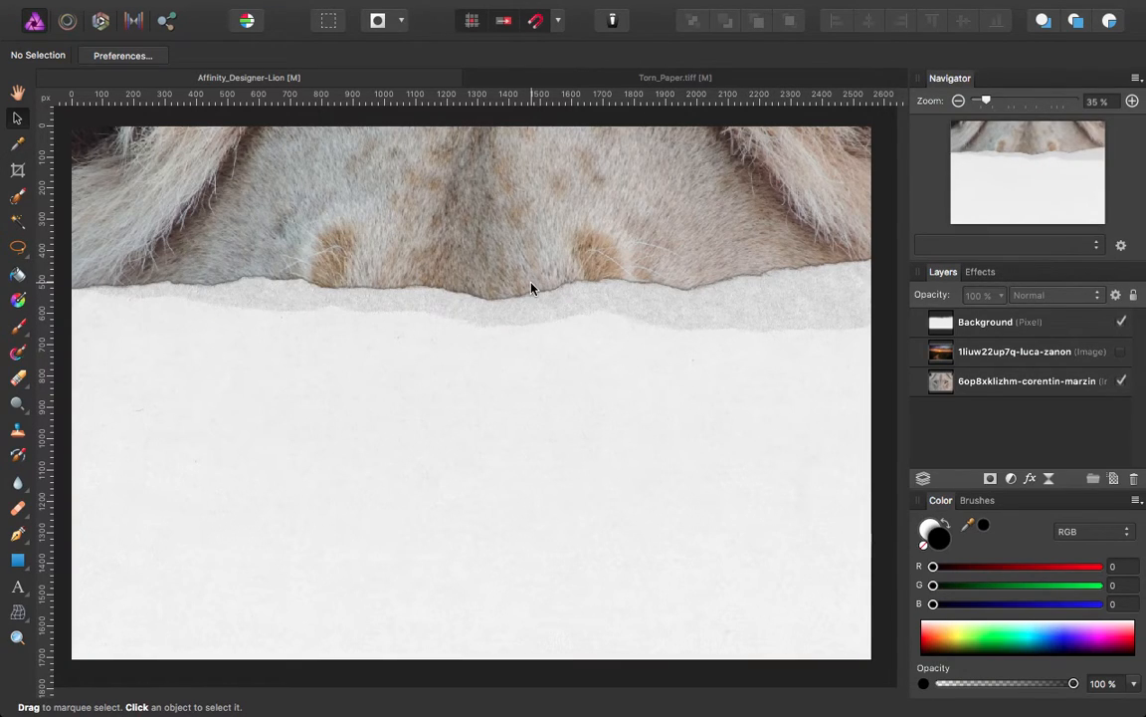
{"action": "mouse_move", "coordinate": [444, 189]}
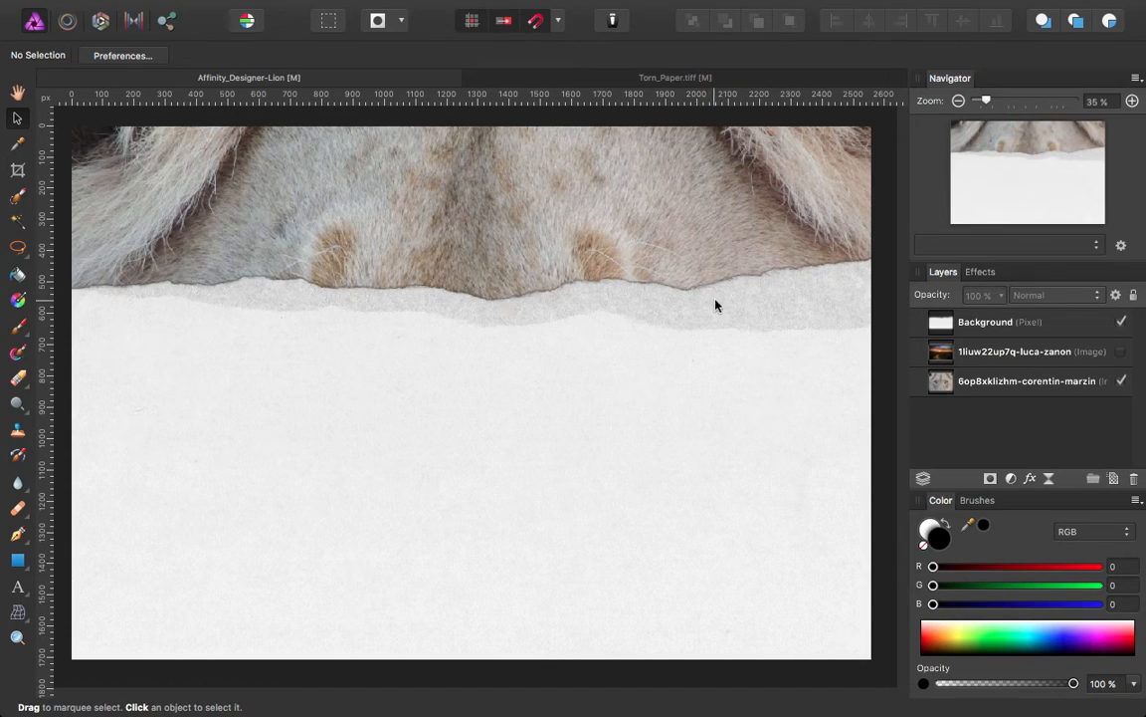
Hide the torn-paper and sunset layers to preview the lion photo underneath
{"action": "left_click", "coordinate": [1122, 350]}
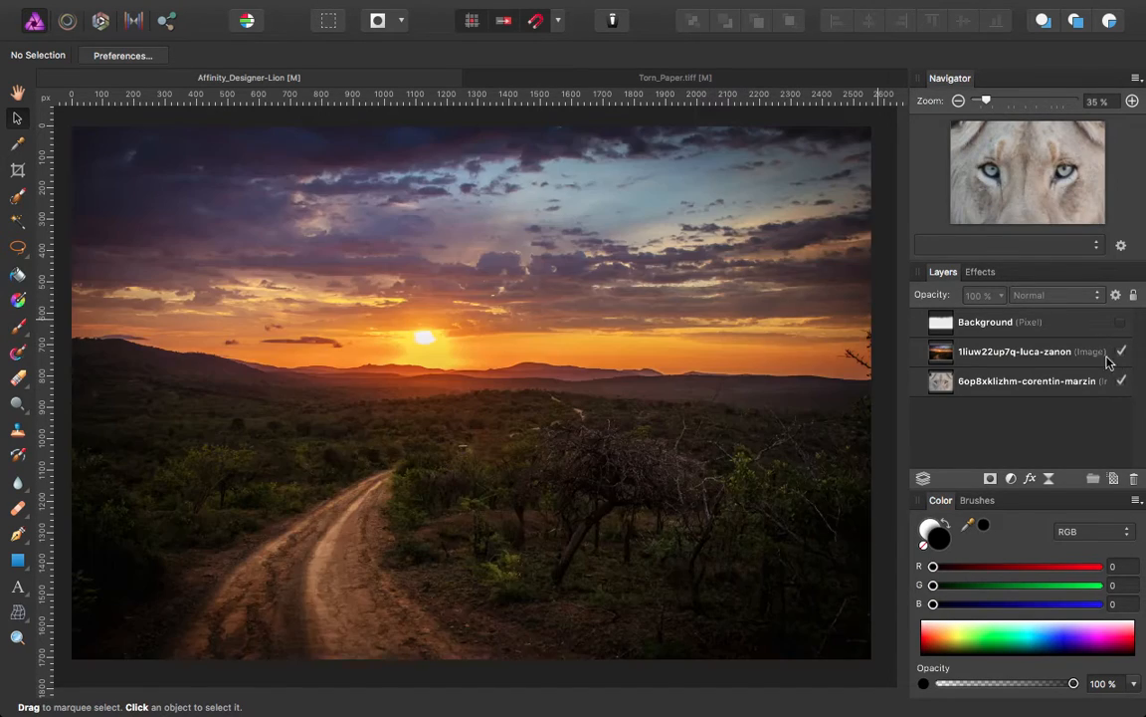
{"action": "left_click", "coordinate": [1123, 351]}
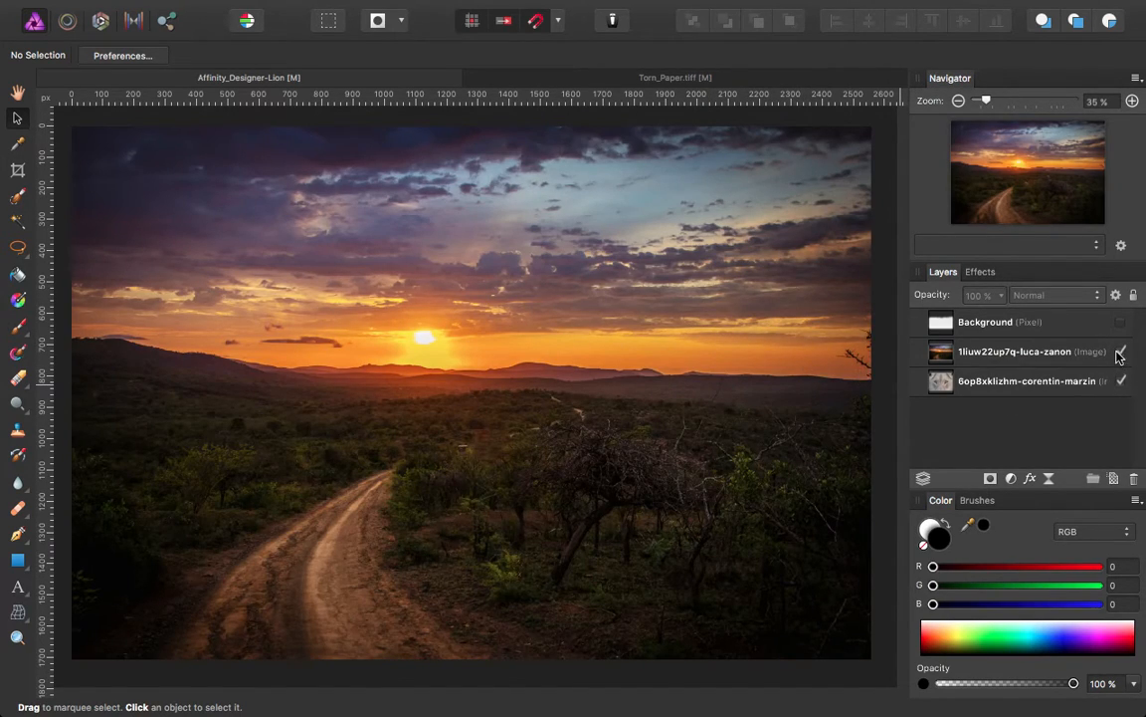
{"action": "left_click", "coordinate": [1120, 350]}
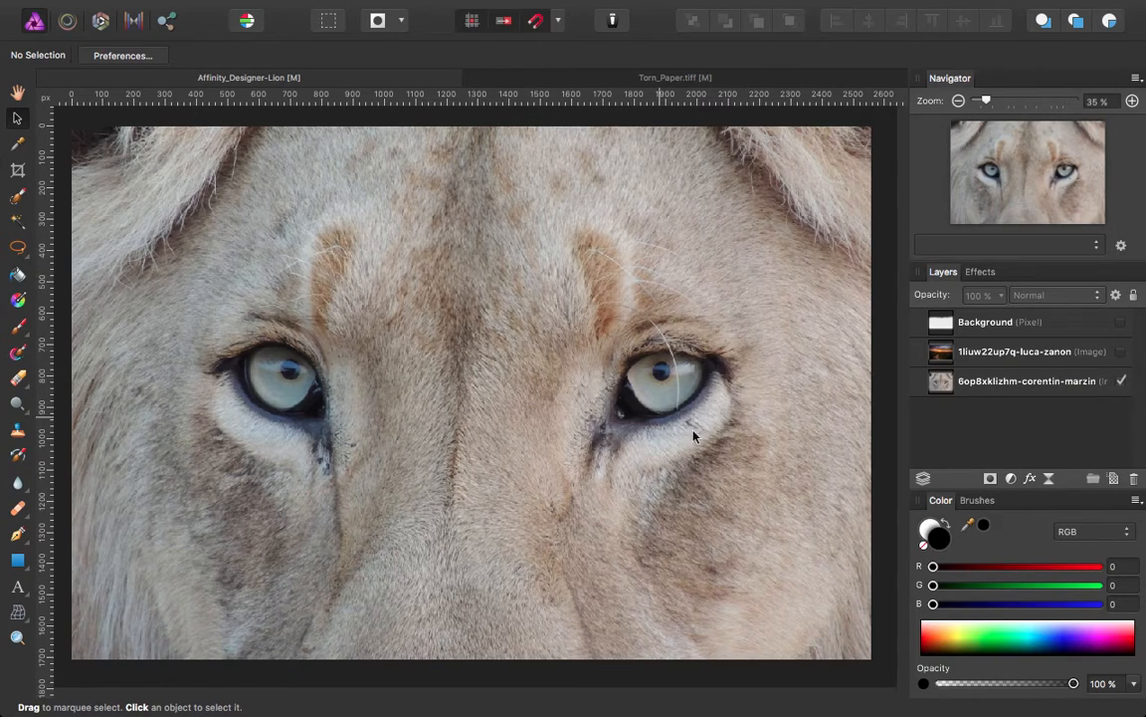
{"action": "mouse_move", "coordinate": [581, 372]}
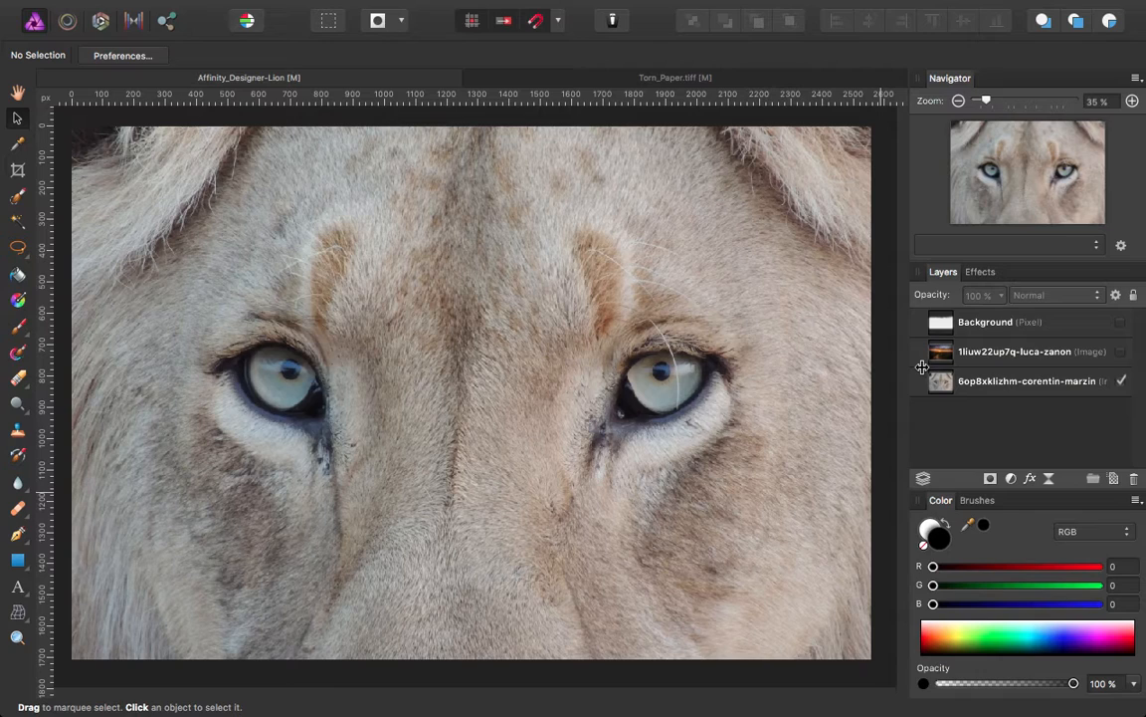
Zoom out to the whole canvas and make the torn-paper layer visible and selected
{"action": "left_click", "coordinate": [959, 100]}
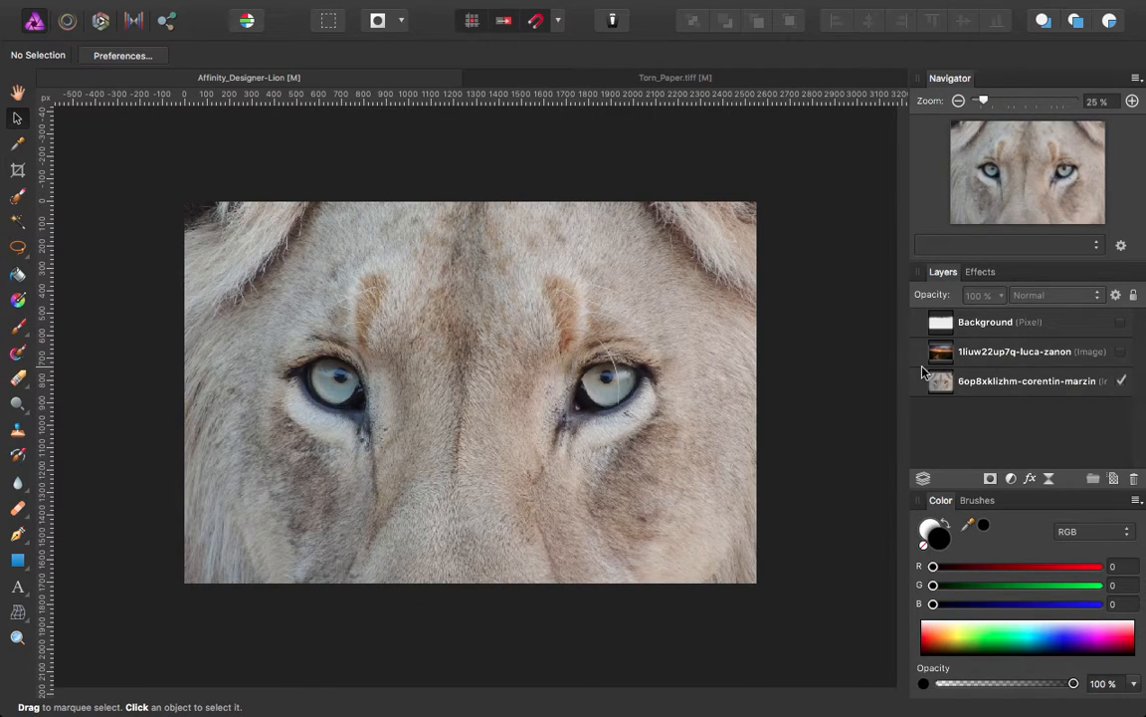
{"action": "left_click", "coordinate": [986, 323]}
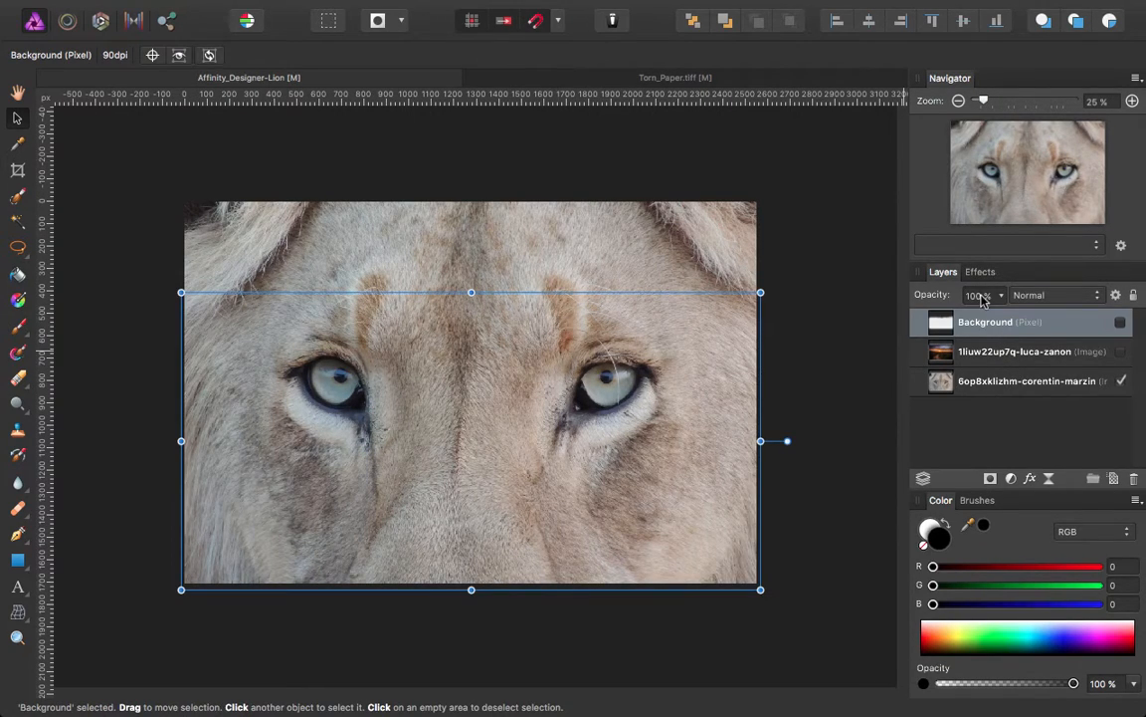
{"action": "left_click", "coordinate": [1121, 323]}
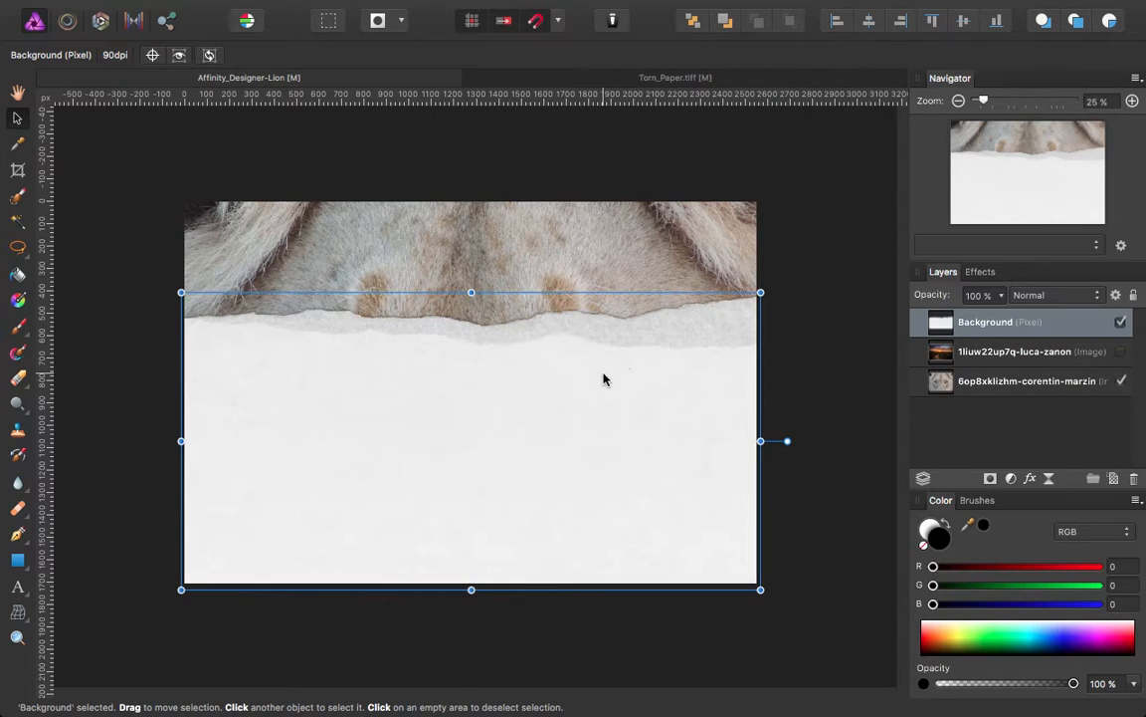
{"action": "mouse_move", "coordinate": [585, 416]}
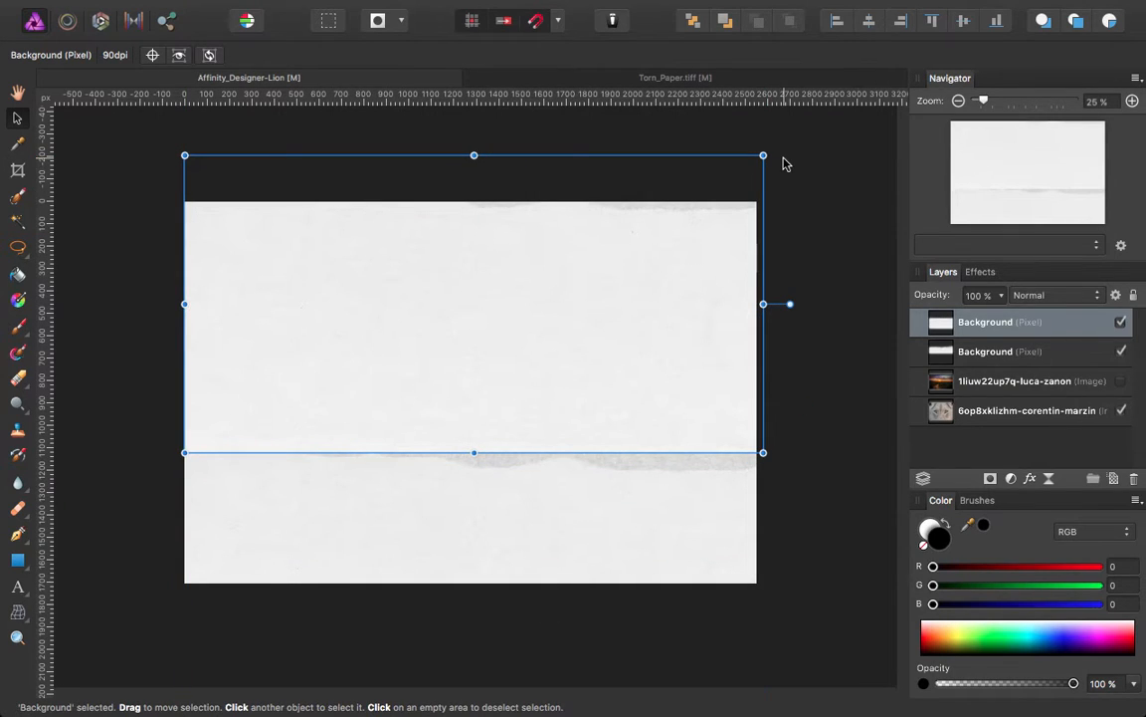
Rotate and level the upper paper copy so the gap frames the lion's eyes
{"action": "left_click_drag", "start_coordinate": [764, 155], "coordinate": [799, 255]}
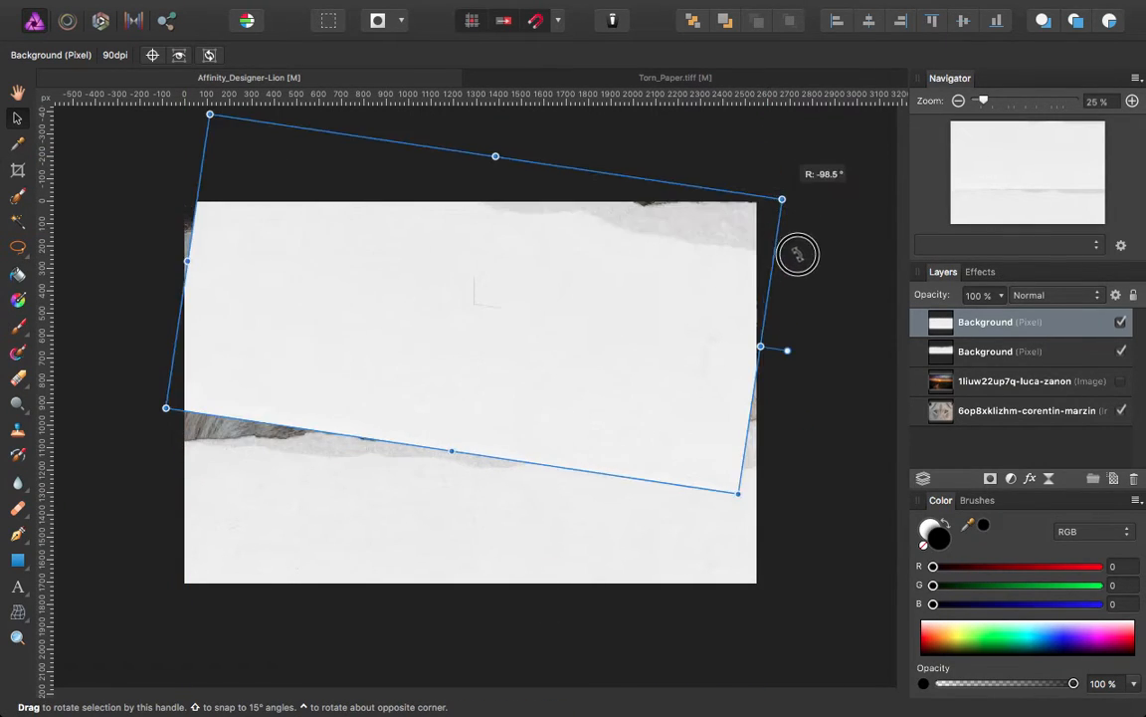
{"action": "left_click_drag", "start_coordinate": [796, 254], "coordinate": [211, 438]}
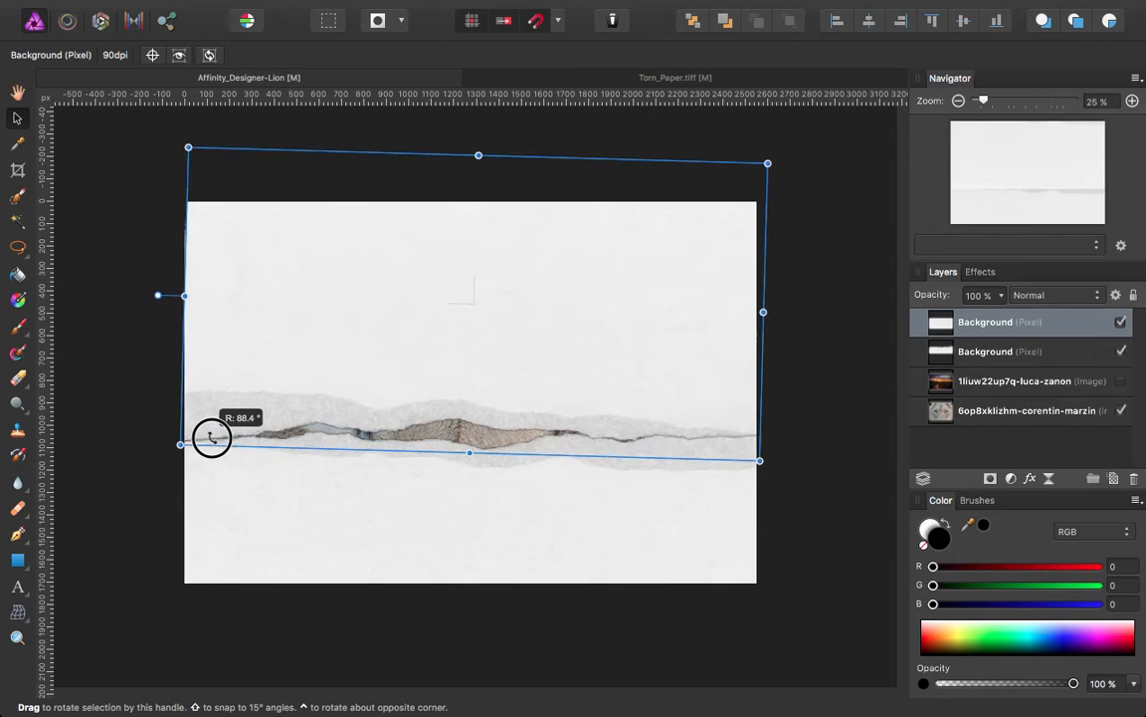
{"action": "left_click_drag", "start_coordinate": [211, 438], "coordinate": [191, 410]}
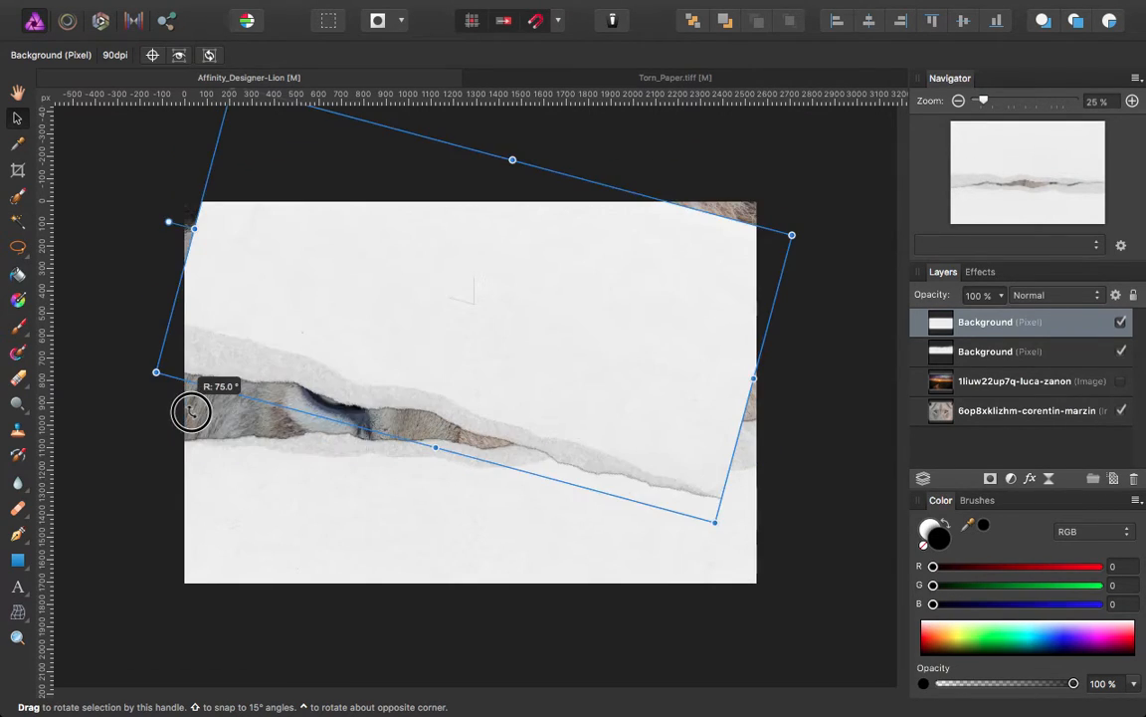
{"action": "left_click_drag", "start_coordinate": [191, 410], "coordinate": [187, 386]}
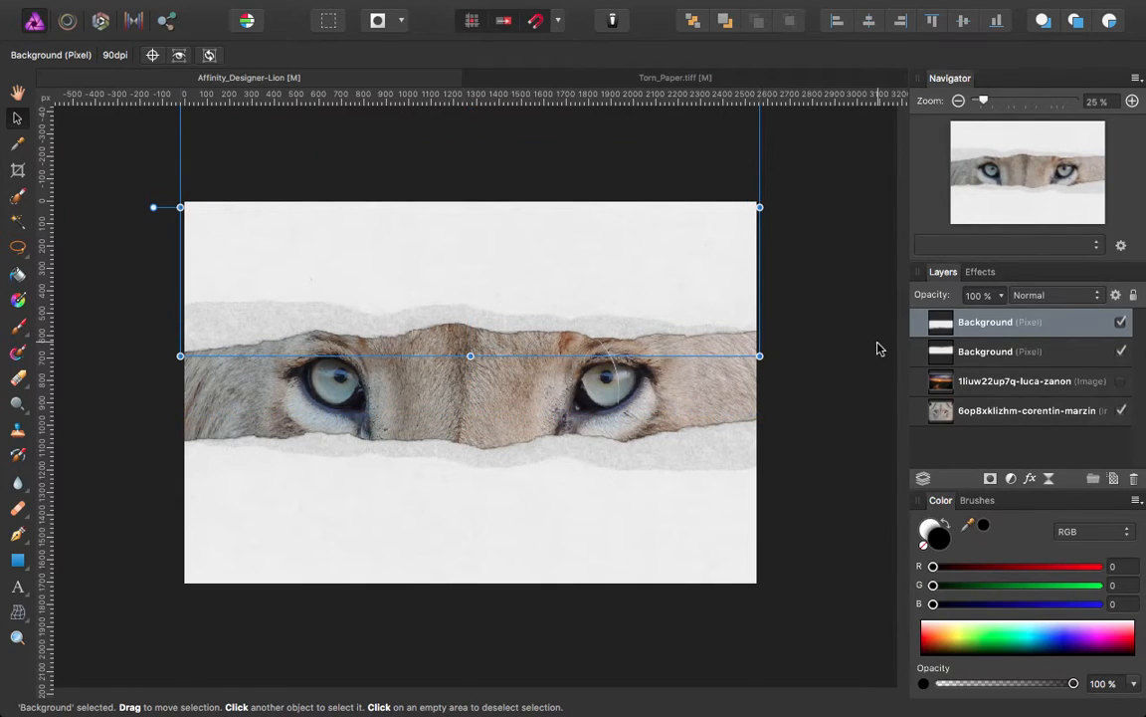
{"action": "mouse_move", "coordinate": [589, 382]}
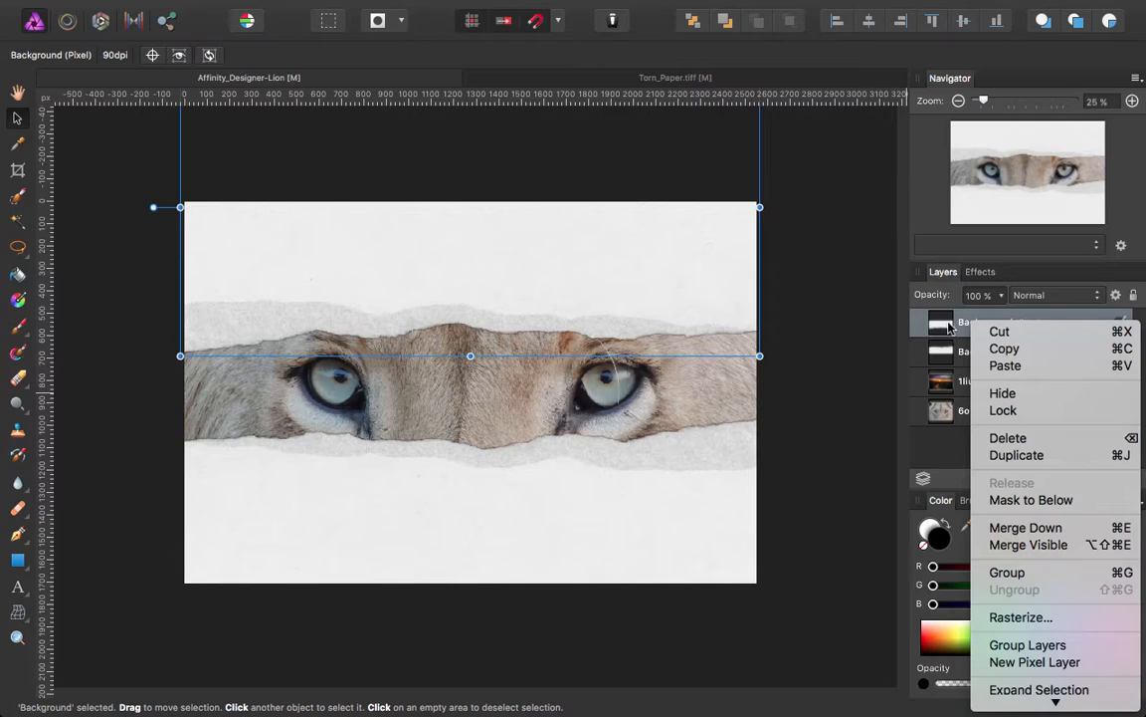
{"action": "mouse_move", "coordinate": [1027, 528]}
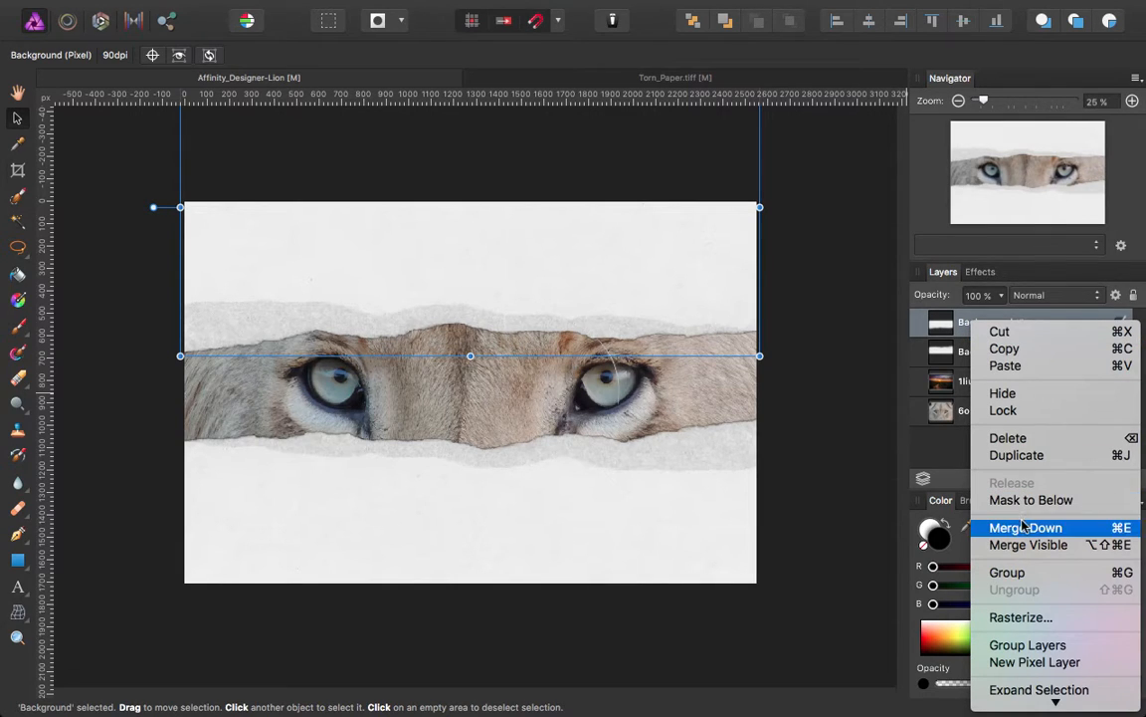
Merge the two paper pieces into one layer and hide the spare top copy
{"action": "left_click", "coordinate": [1027, 528]}
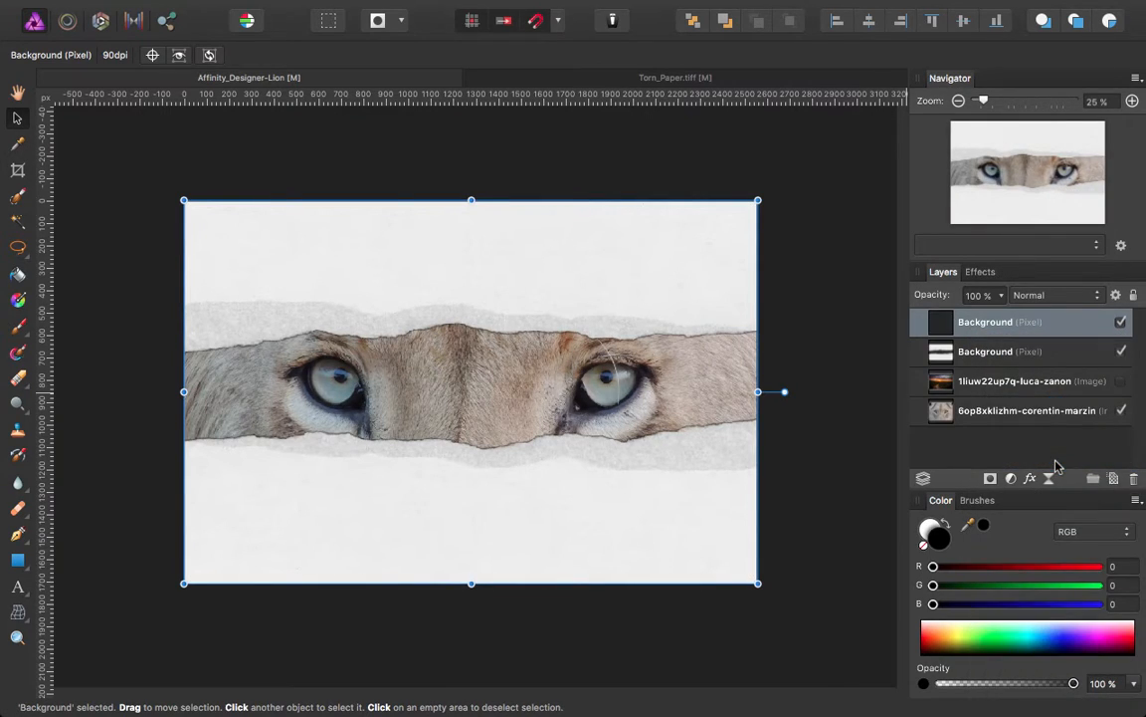
{"action": "left_click", "coordinate": [986, 350]}
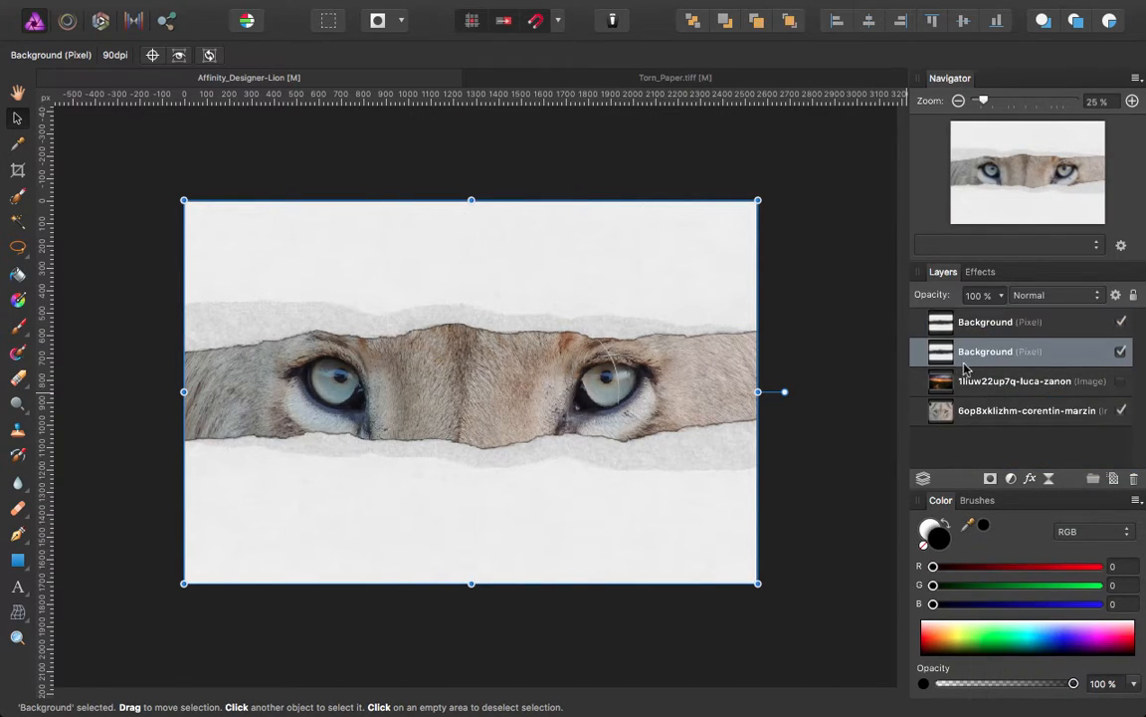
{"action": "left_click", "coordinate": [1122, 322]}
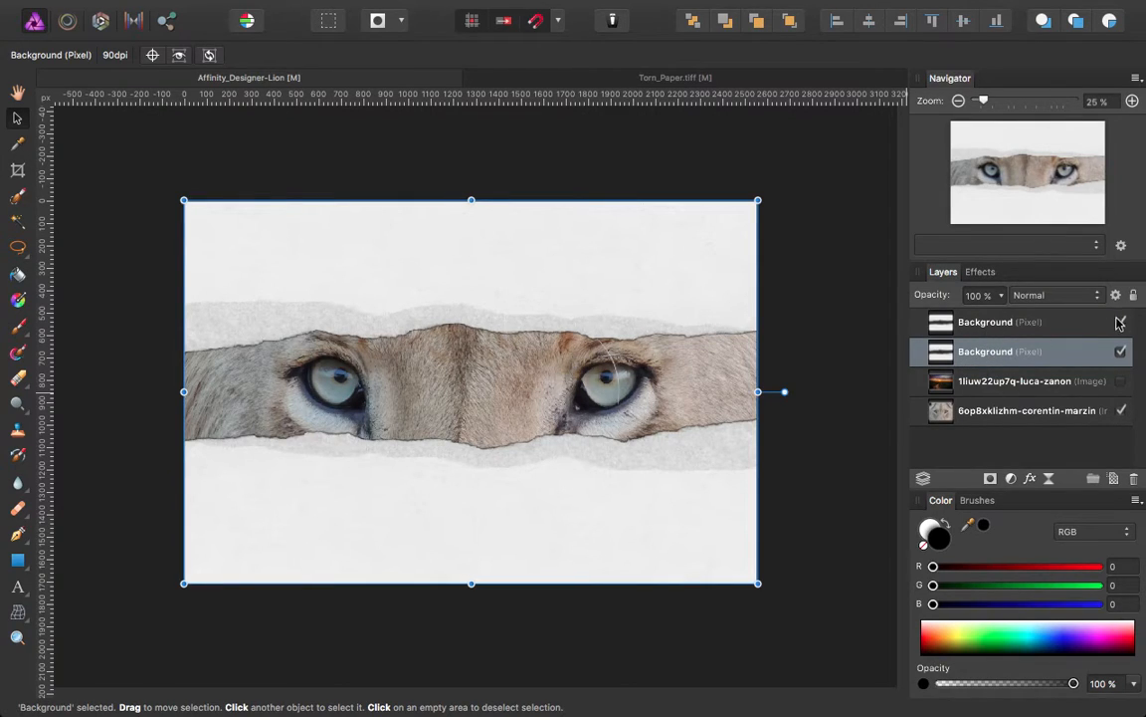
{"action": "left_click", "coordinate": [1123, 322]}
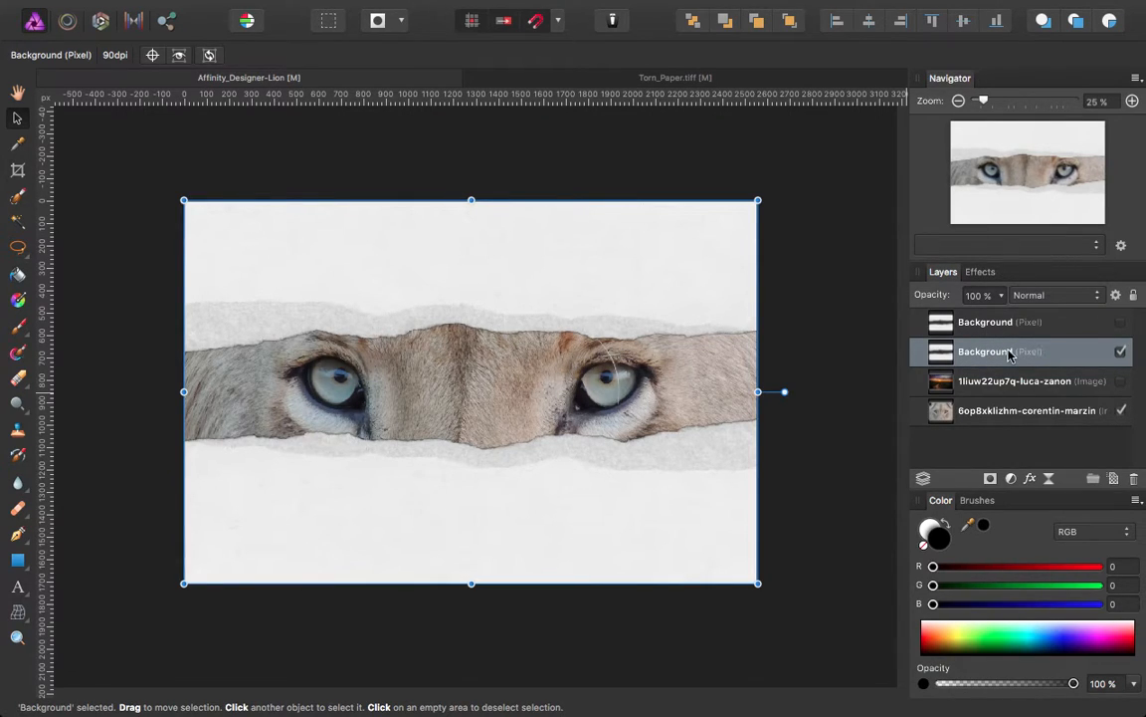
Use the merged paper as a Mask to Below and show the masked sunset and spare paper layers
{"action": "right_click", "coordinate": [986, 350]}
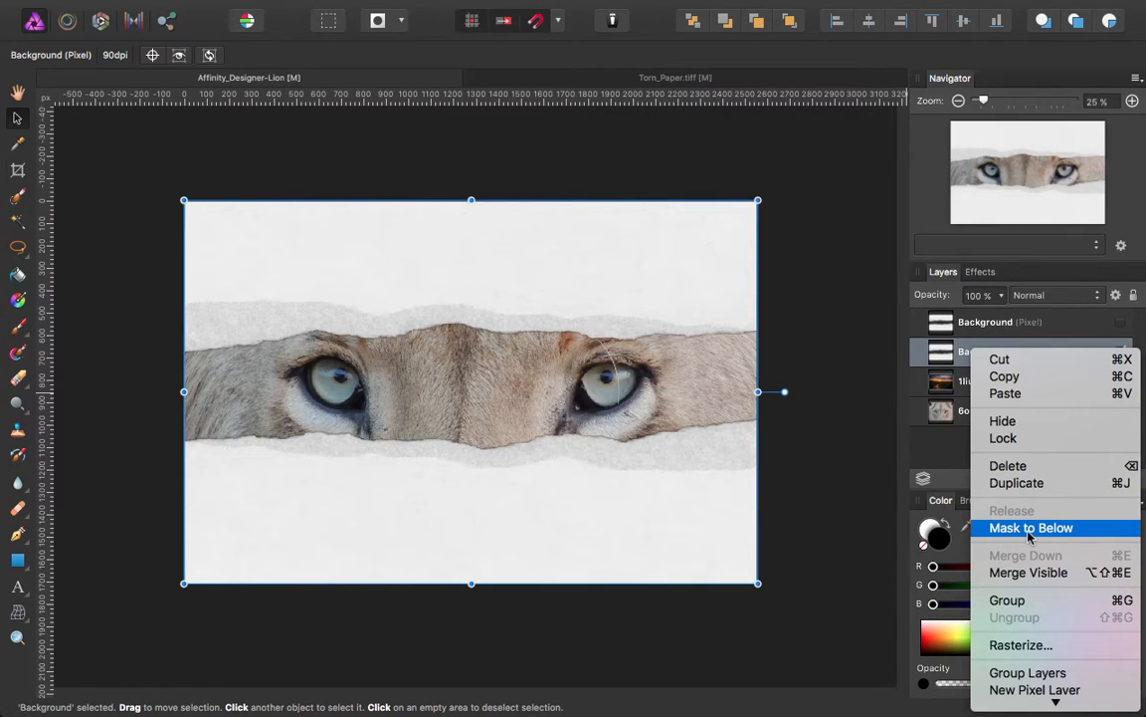
{"action": "left_click", "coordinate": [1031, 528]}
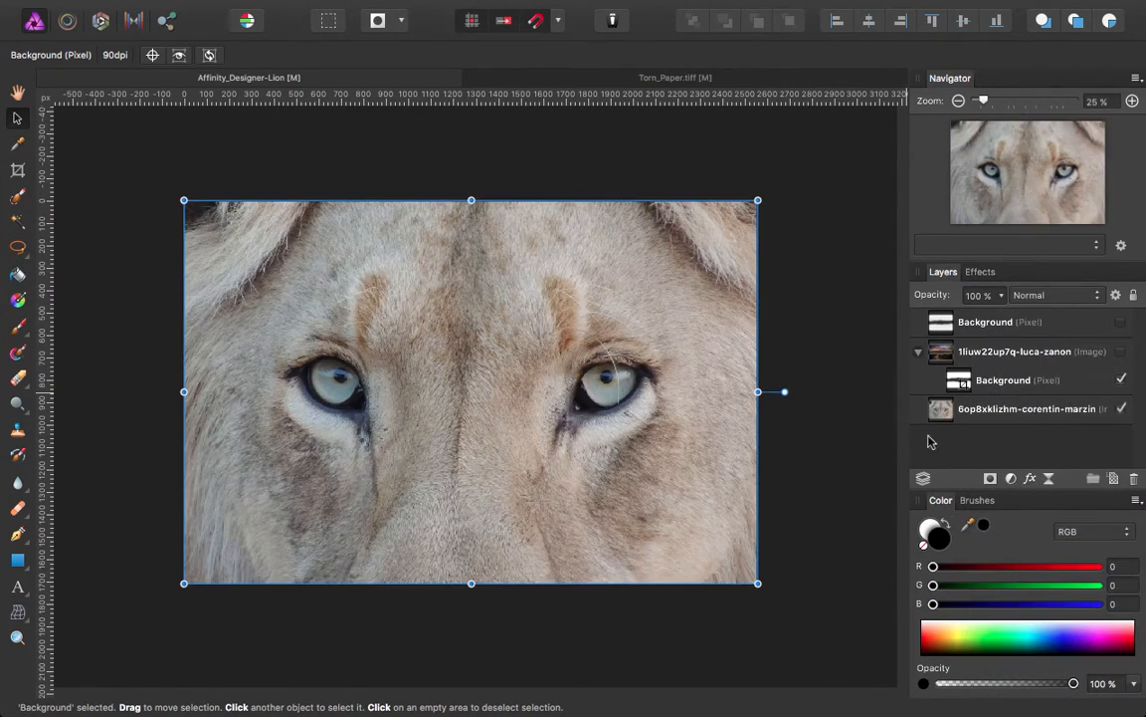
{"action": "left_click", "coordinate": [1123, 351]}
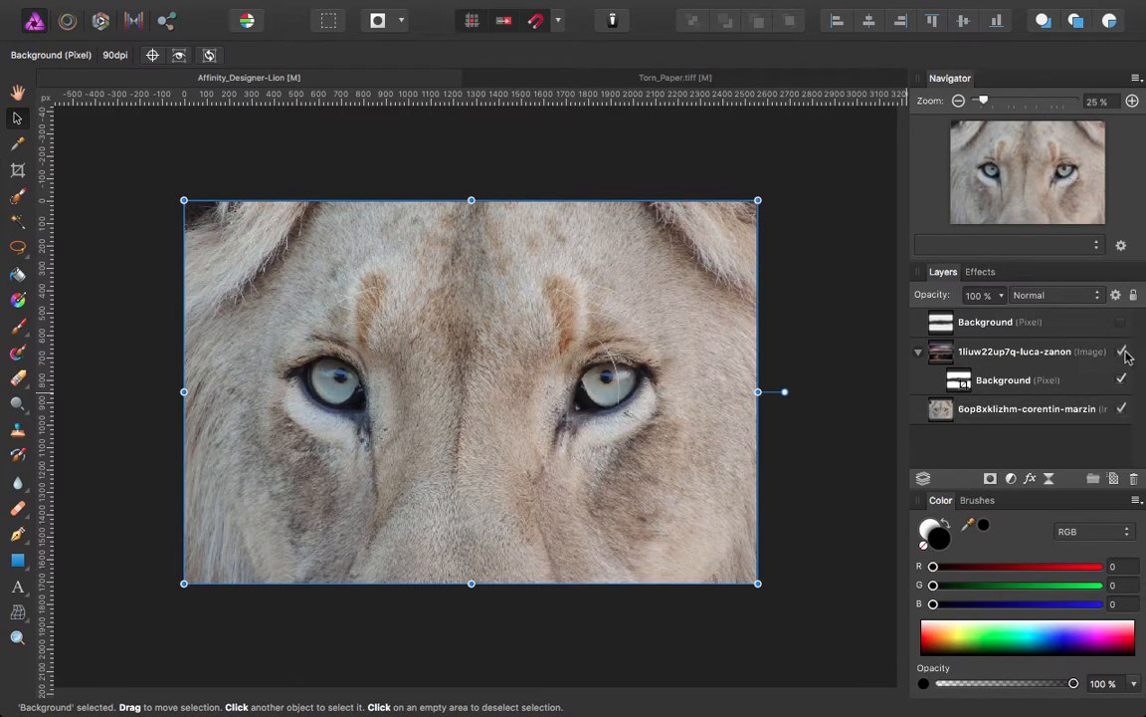
{"action": "left_click", "coordinate": [1122, 350]}
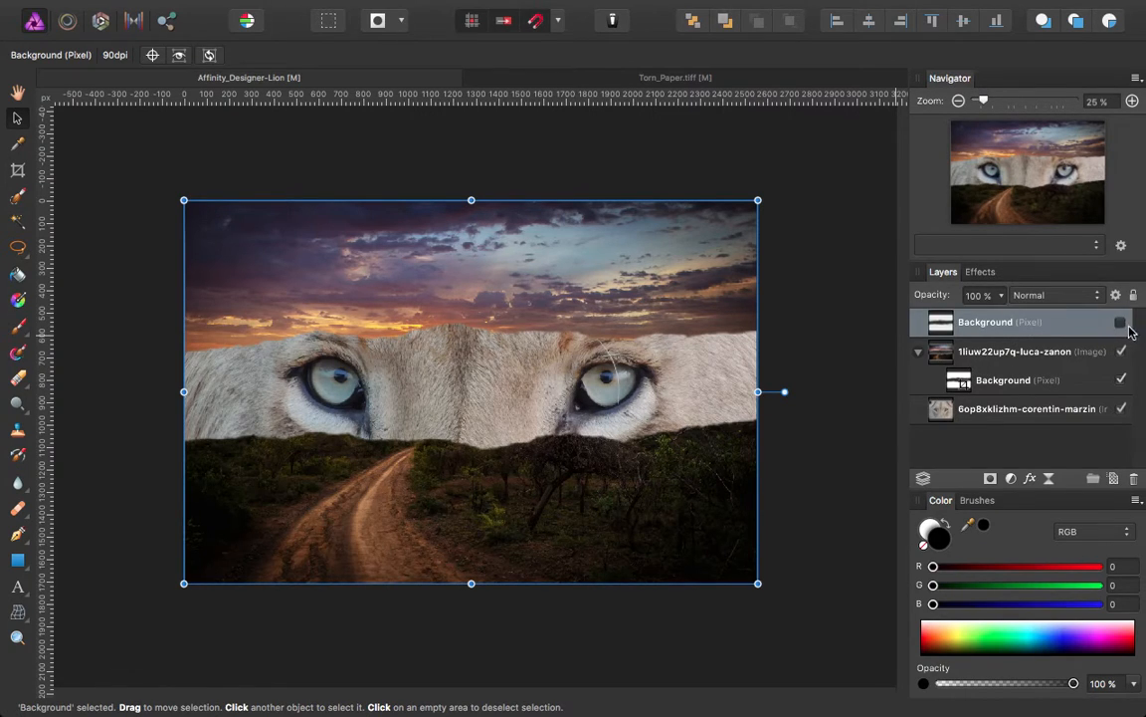
{"action": "left_click", "coordinate": [1122, 323]}
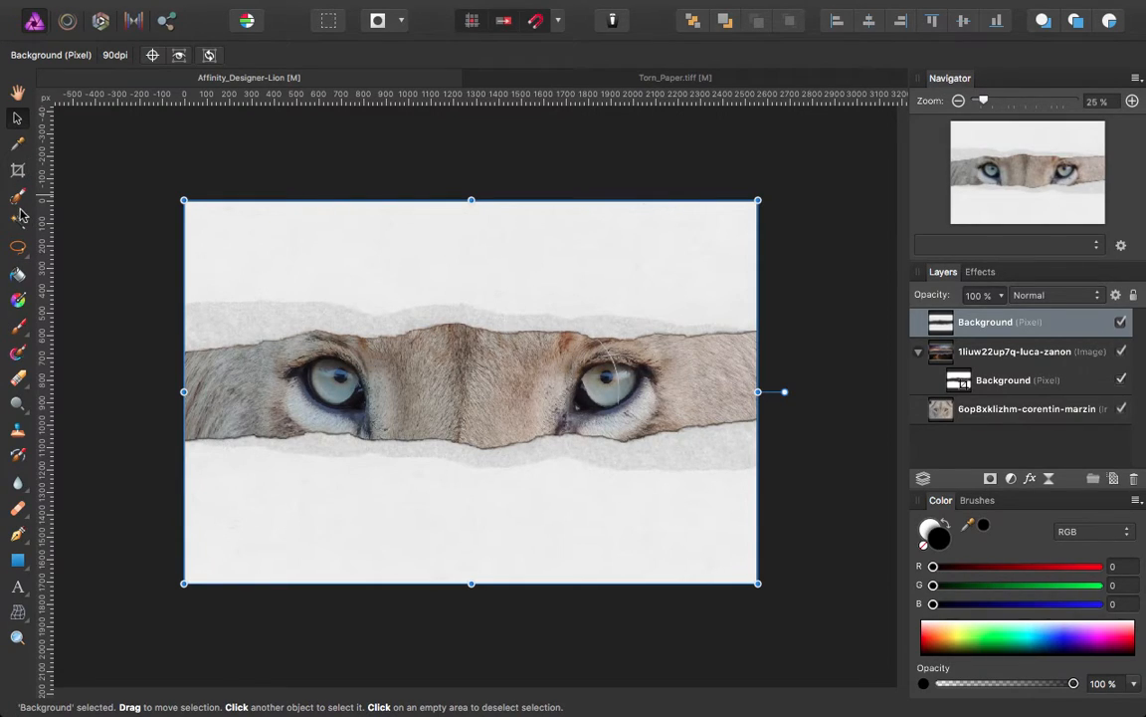
Flood-select the white paper above the strip and delete it to reveal the sky
{"action": "left_click", "coordinate": [18, 223]}
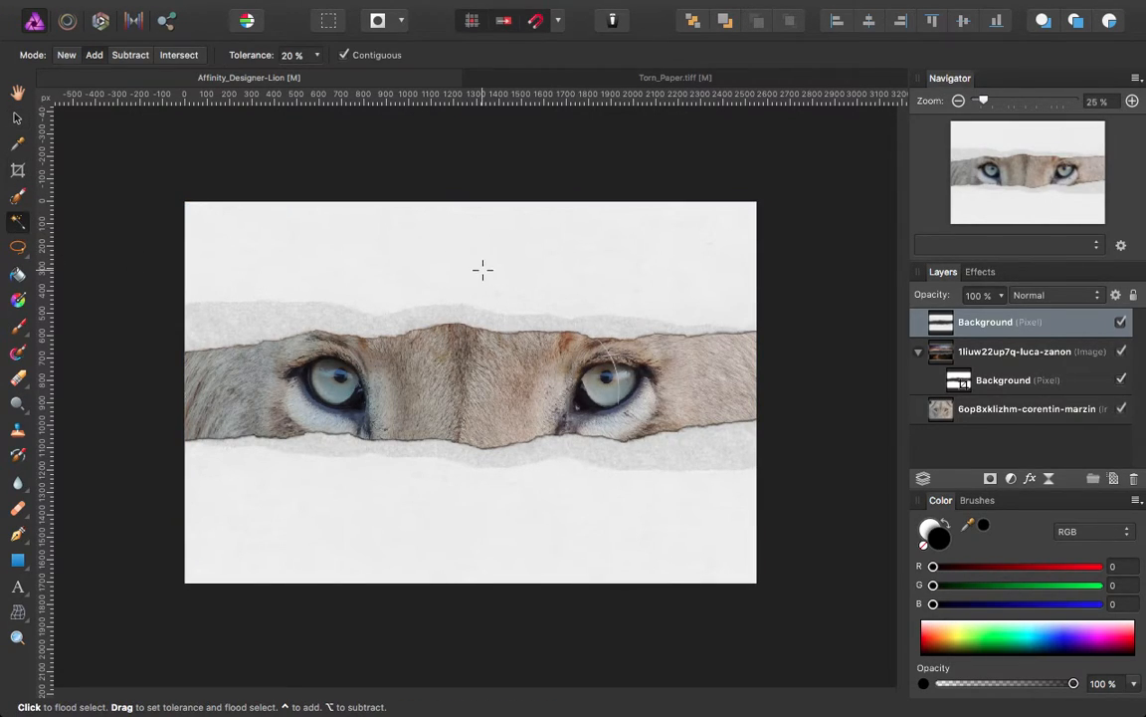
{"action": "left_click", "coordinate": [481, 269]}
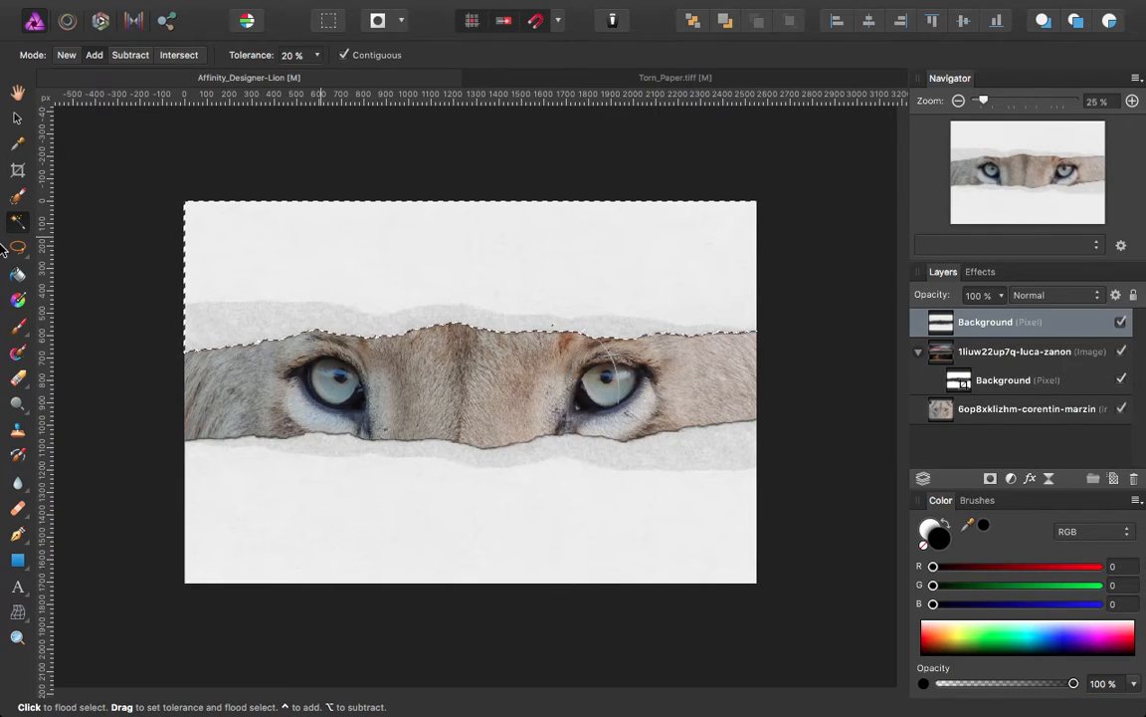
{"action": "left_click", "coordinate": [370, 263]}
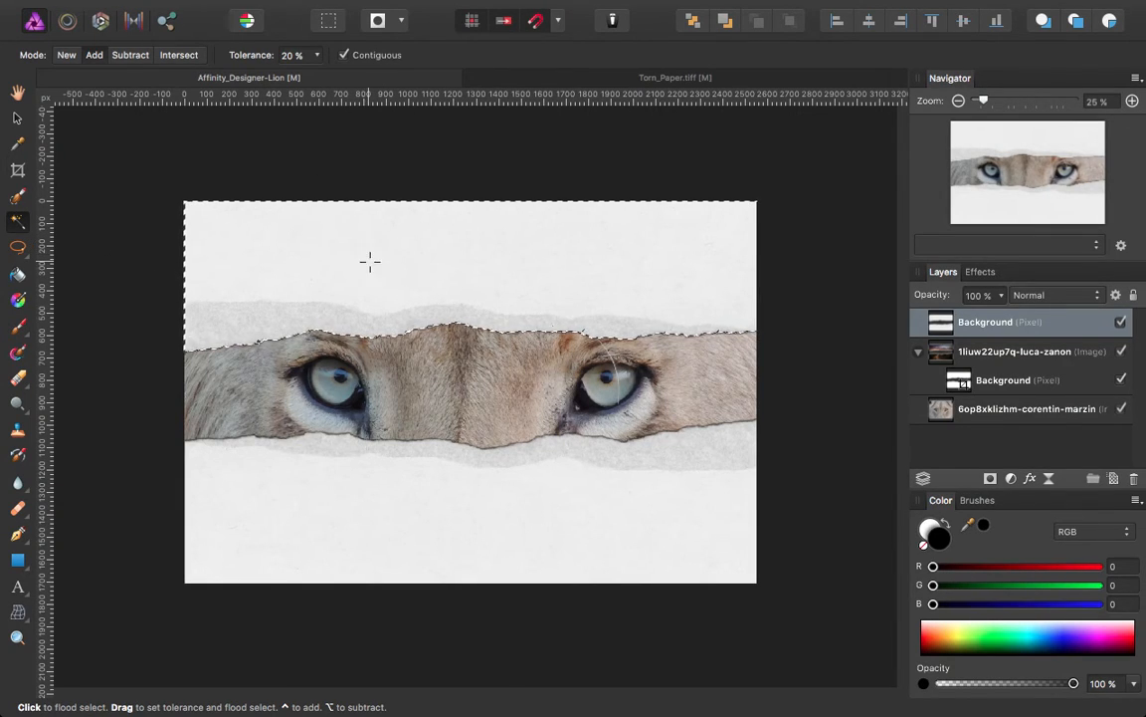
{"action": "left_click", "coordinate": [17, 247]}
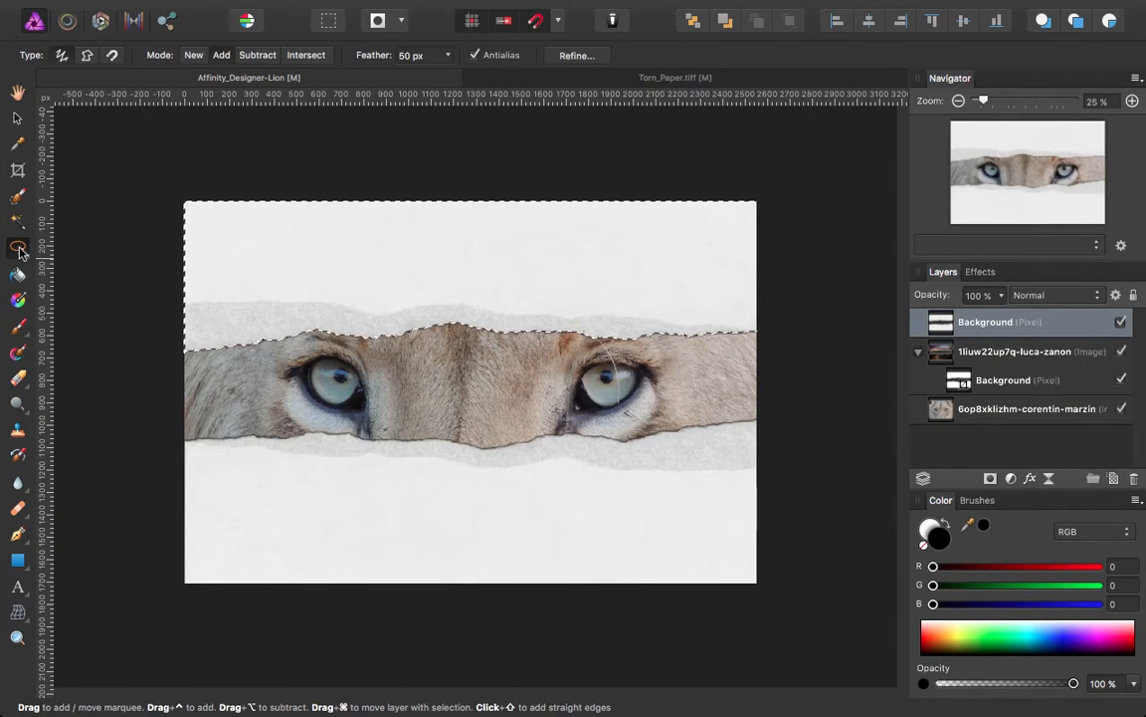
{"action": "mouse_move", "coordinate": [18, 238]}
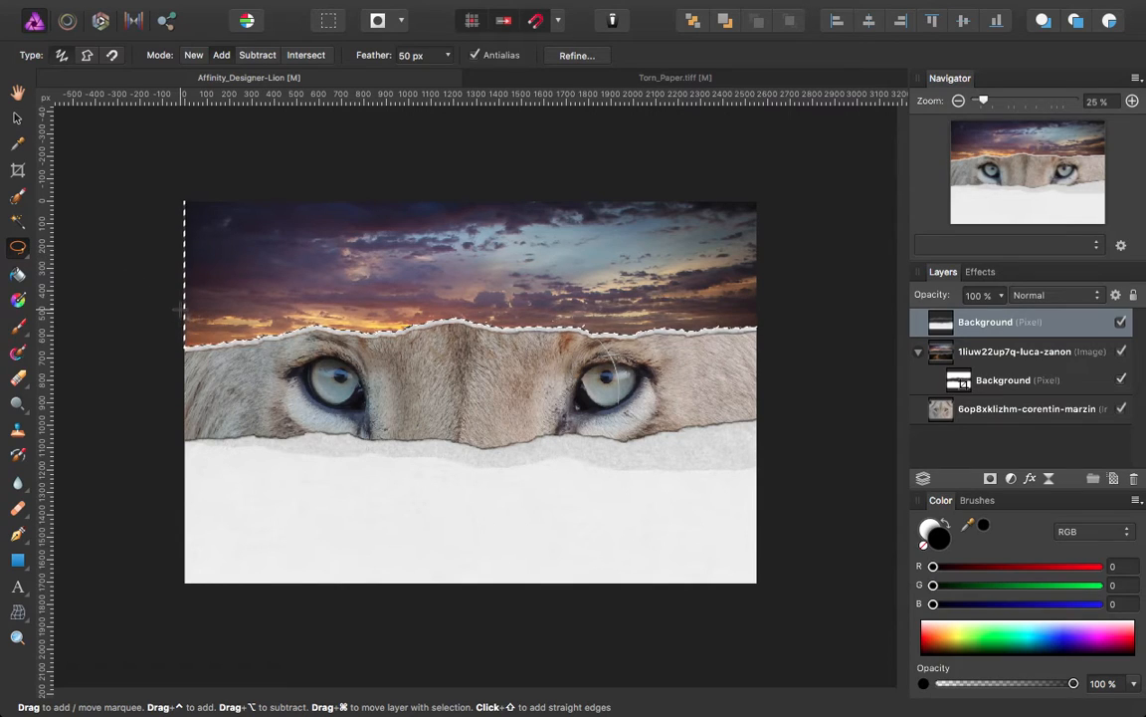
{"action": "left_click", "coordinate": [17, 231]}
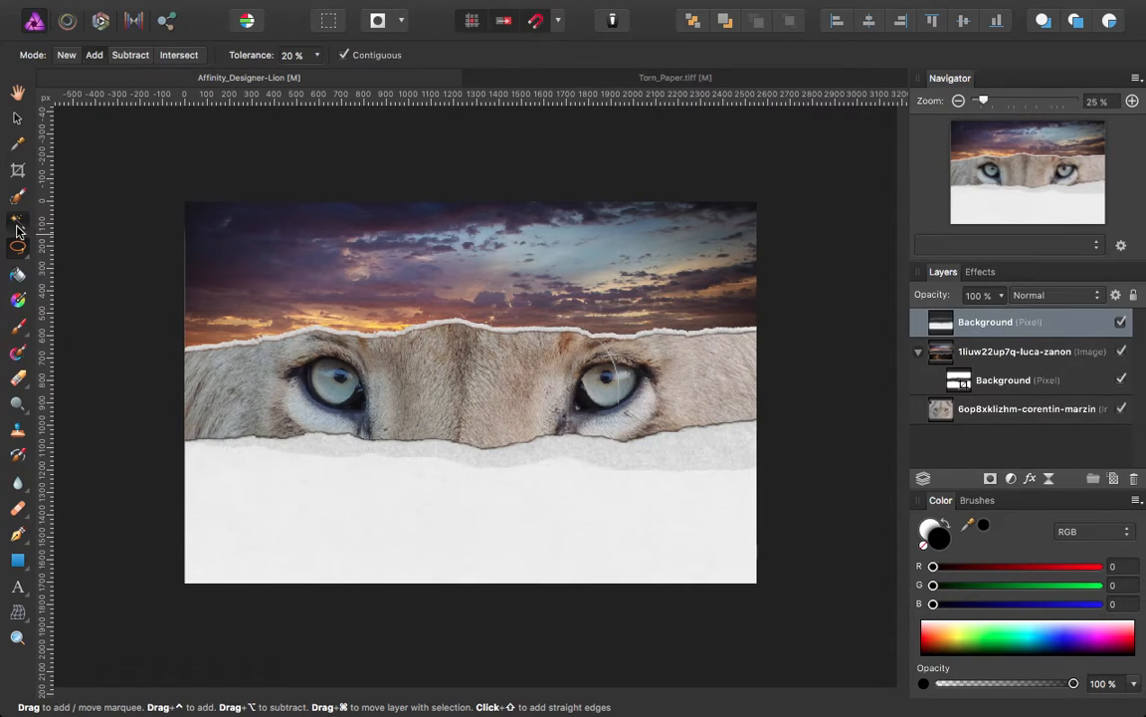
Flood-select the white paper below the strip and delete it to reveal the dirt road
{"action": "left_click", "coordinate": [565, 542]}
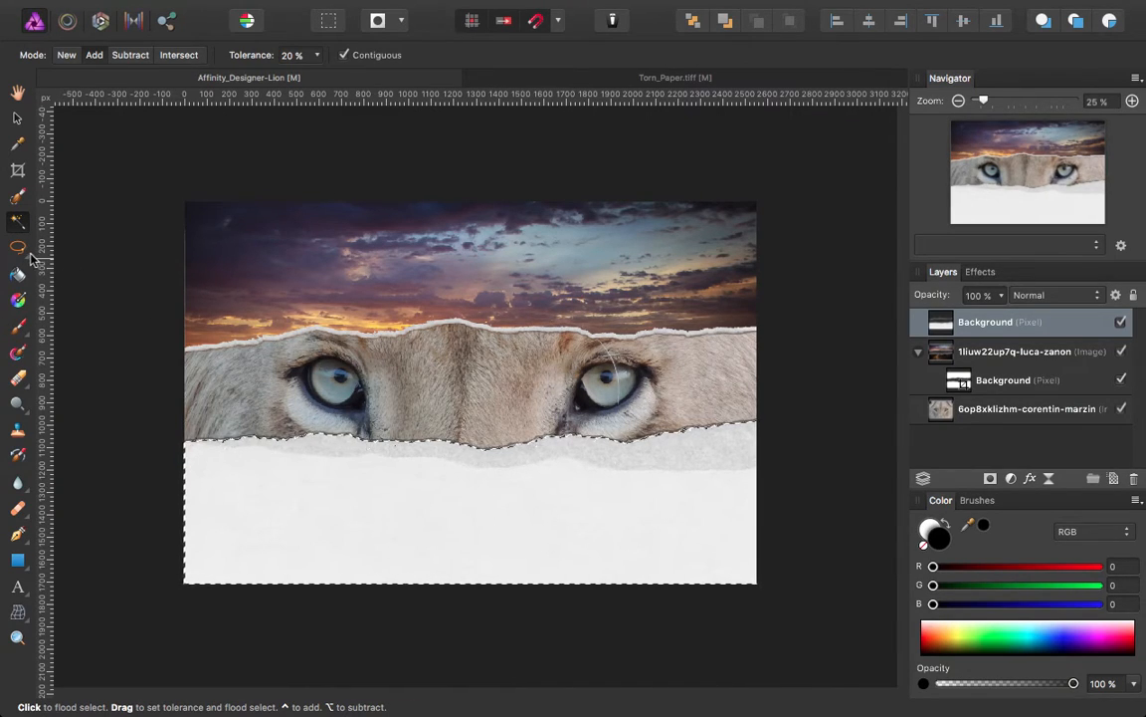
{"action": "left_click", "coordinate": [18, 247]}
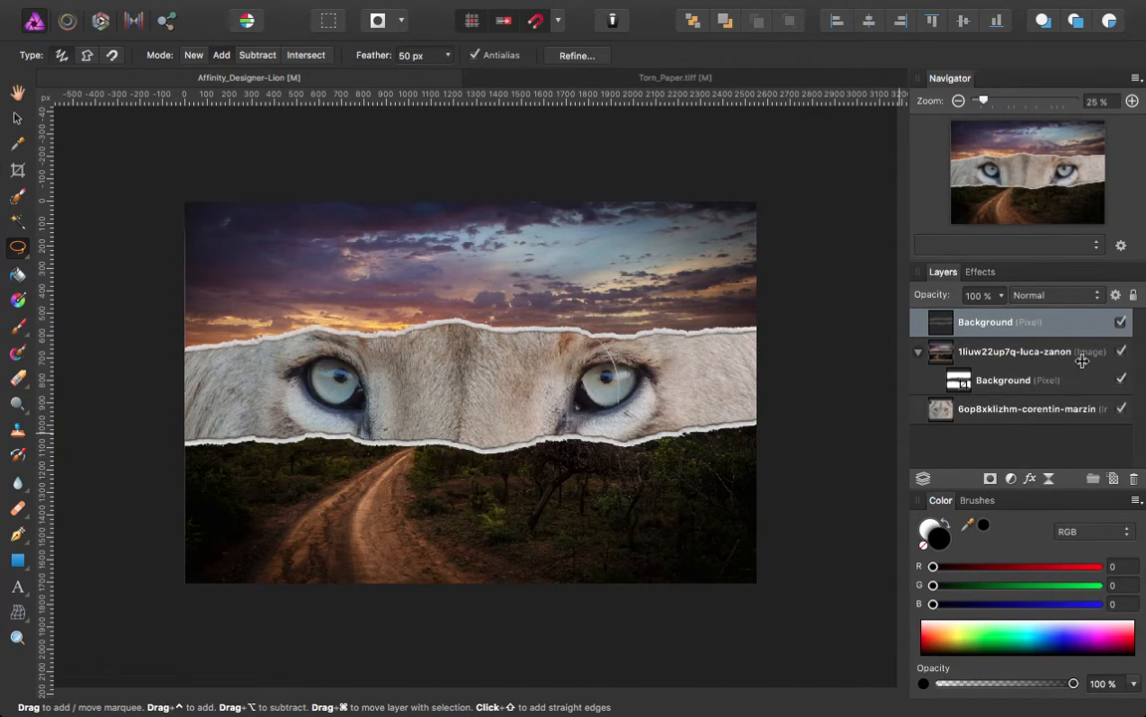
Enable an Outer Shadow layer effect on the paper layer with its angle at about 249°
{"action": "left_click", "coordinate": [1015, 350]}
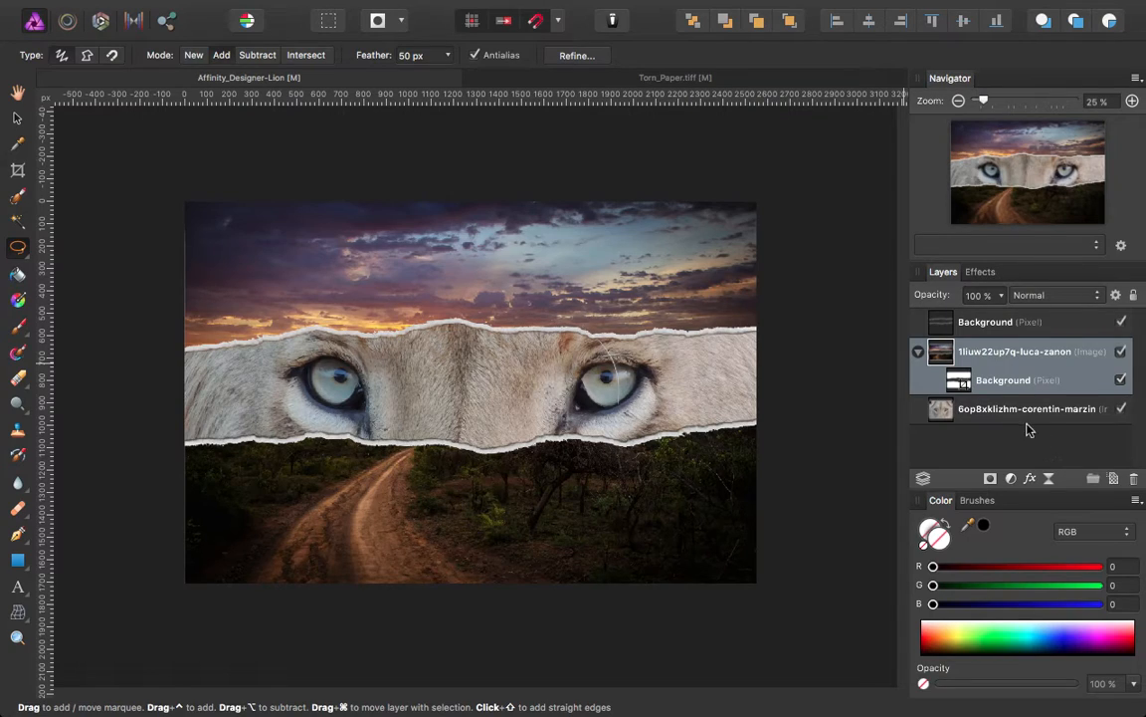
{"action": "mouse_move", "coordinate": [1031, 477]}
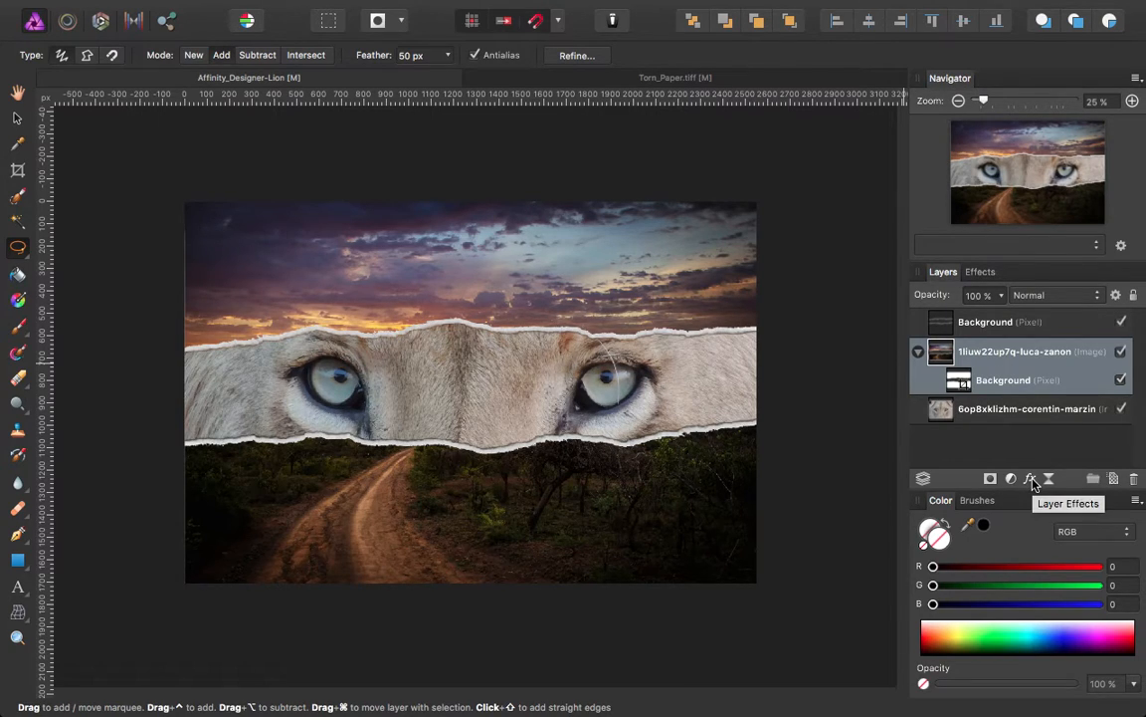
{"action": "left_click", "coordinate": [1031, 478]}
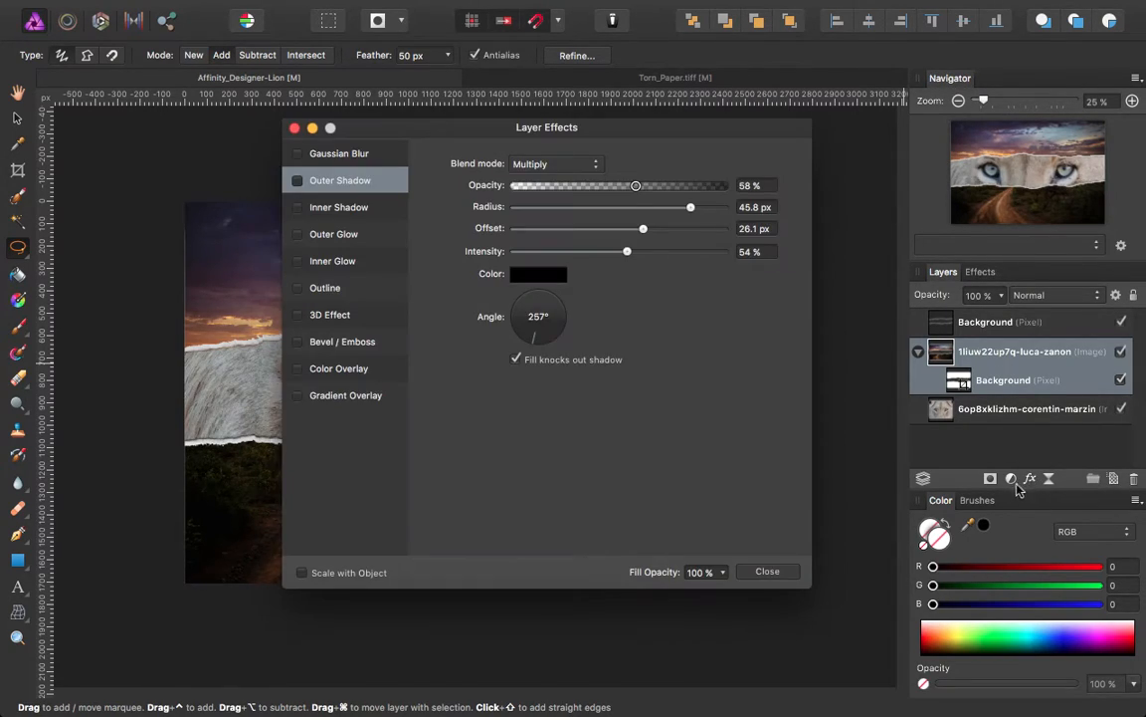
{"action": "mouse_move", "coordinate": [656, 165]}
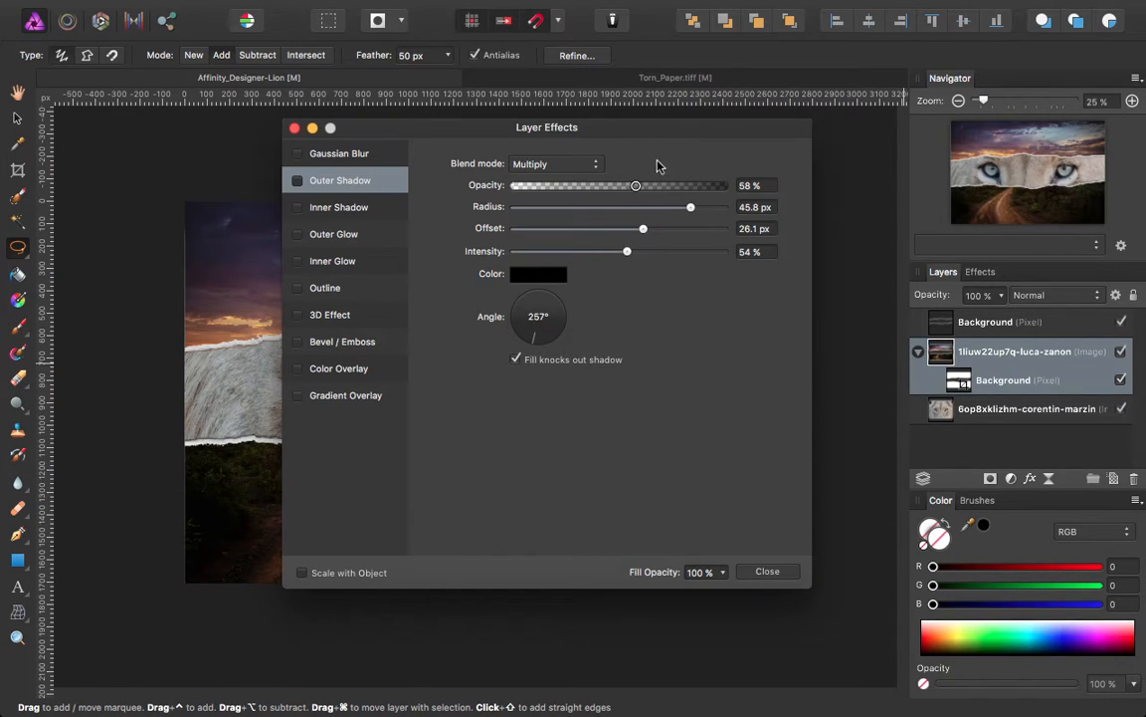
{"action": "left_click", "coordinate": [299, 179]}
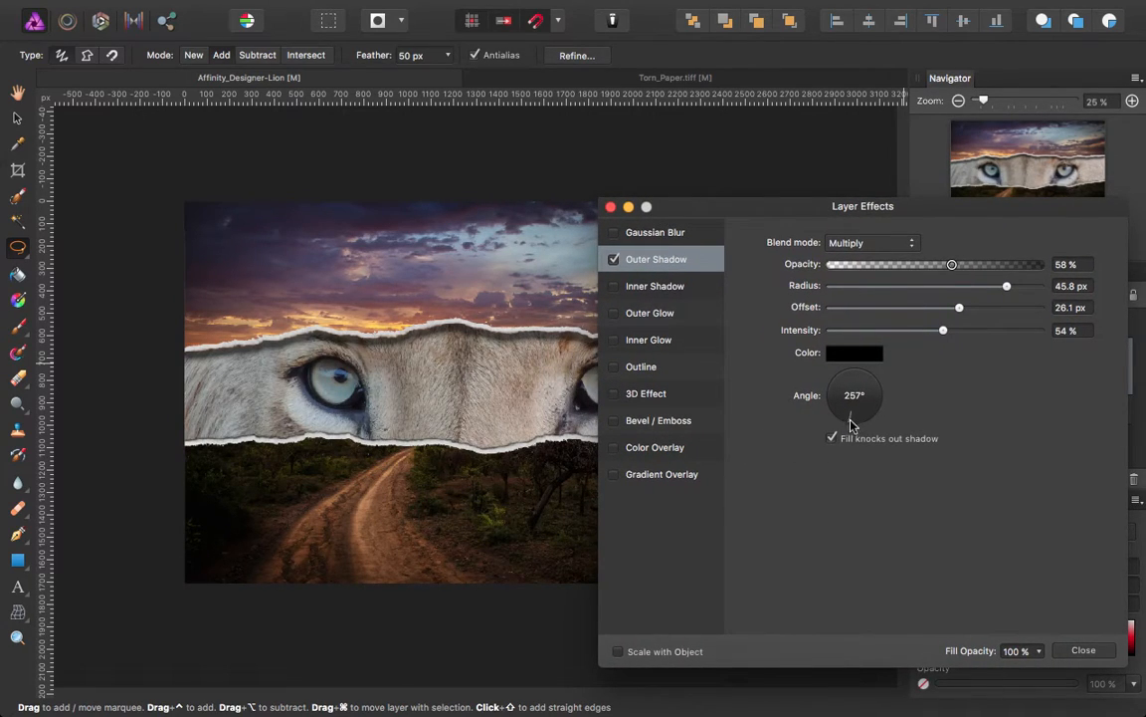
{"action": "left_click_drag", "start_coordinate": [852, 408], "coordinate": [844, 422]}
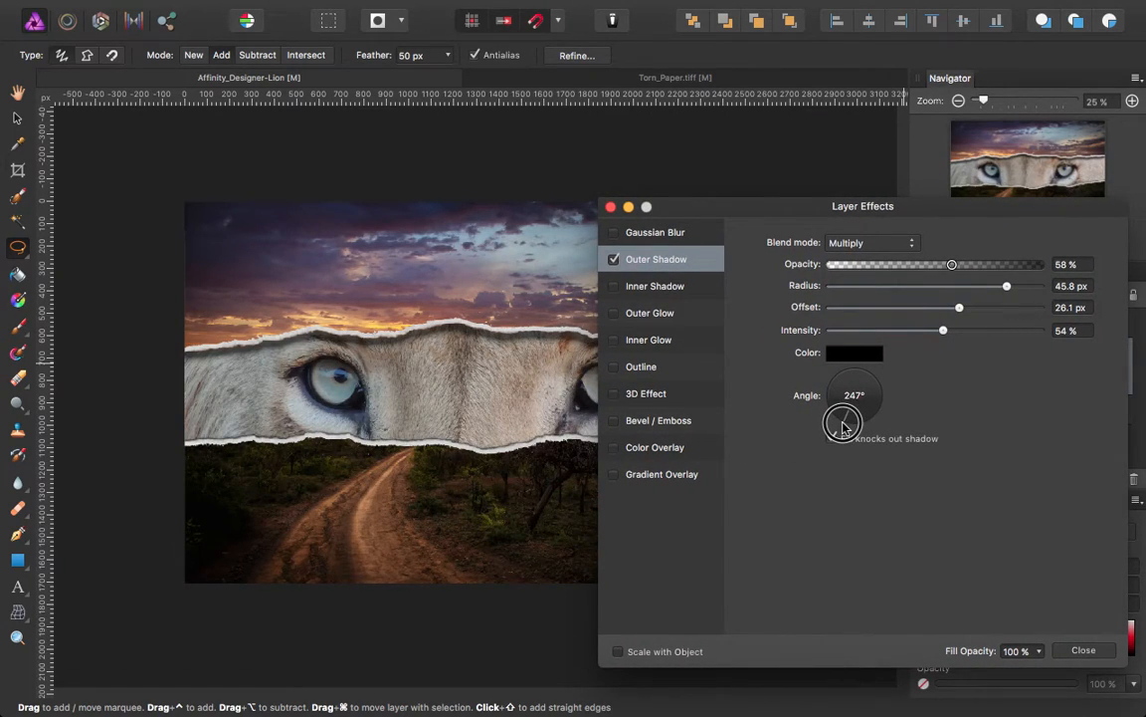
{"action": "left_click_drag", "start_coordinate": [844, 422], "coordinate": [844, 422]}
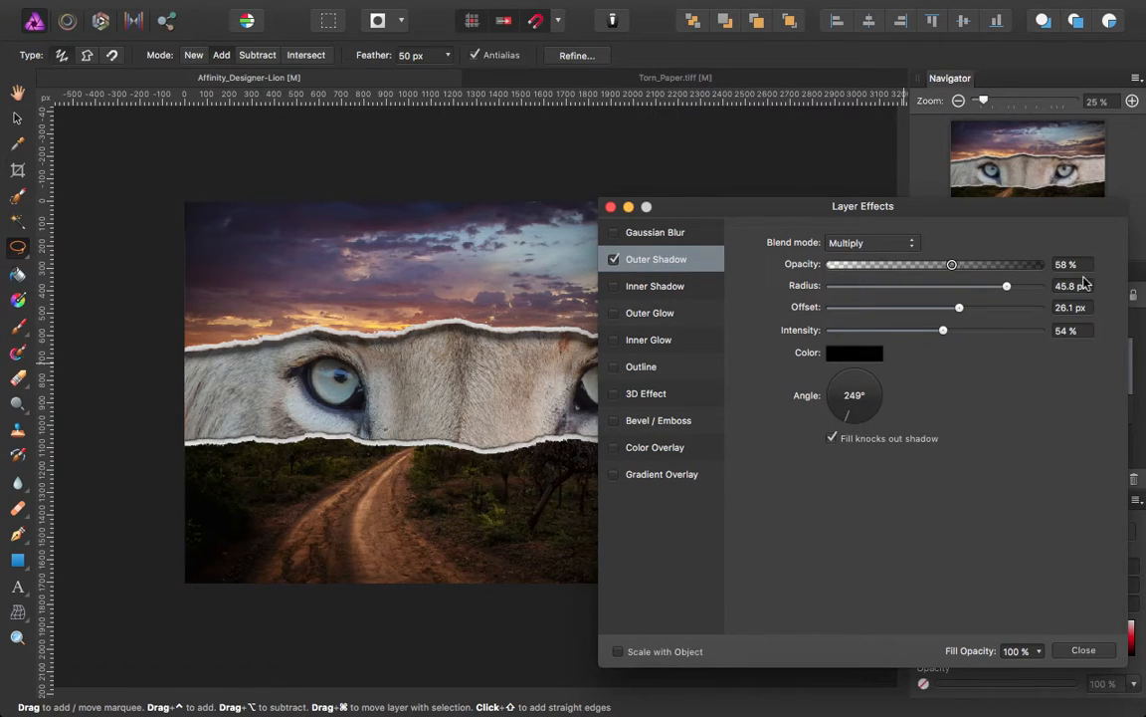
Set the shadow opacity to 60%, radius 45 px and offset 30 px, and apply it
{"action": "triple_click", "coordinate": [1073, 263]}
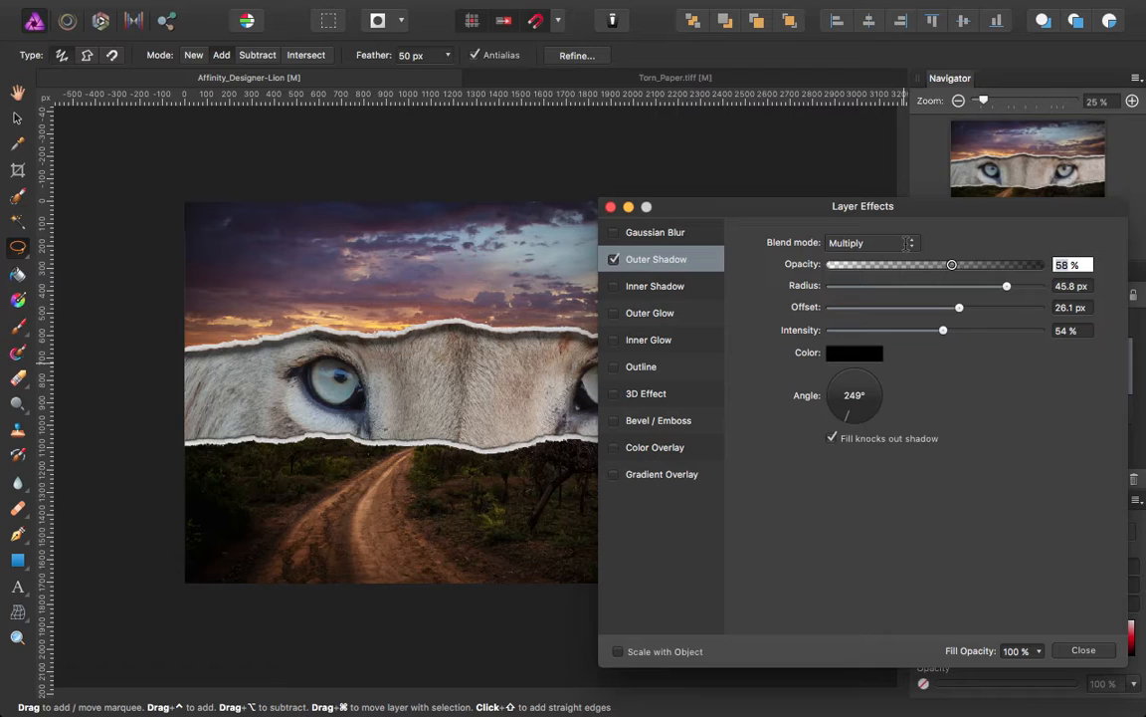
{"action": "left_click_drag", "start_coordinate": [951, 262], "coordinate": [955, 262]}
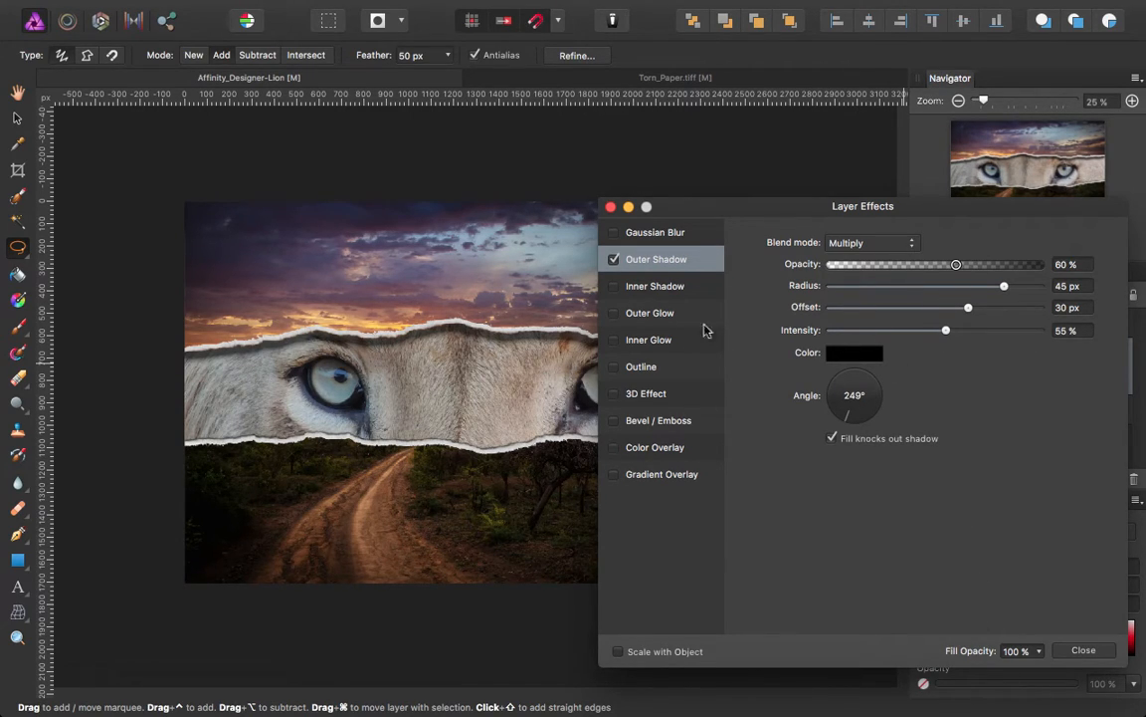
{"action": "left_click", "coordinate": [872, 243]}
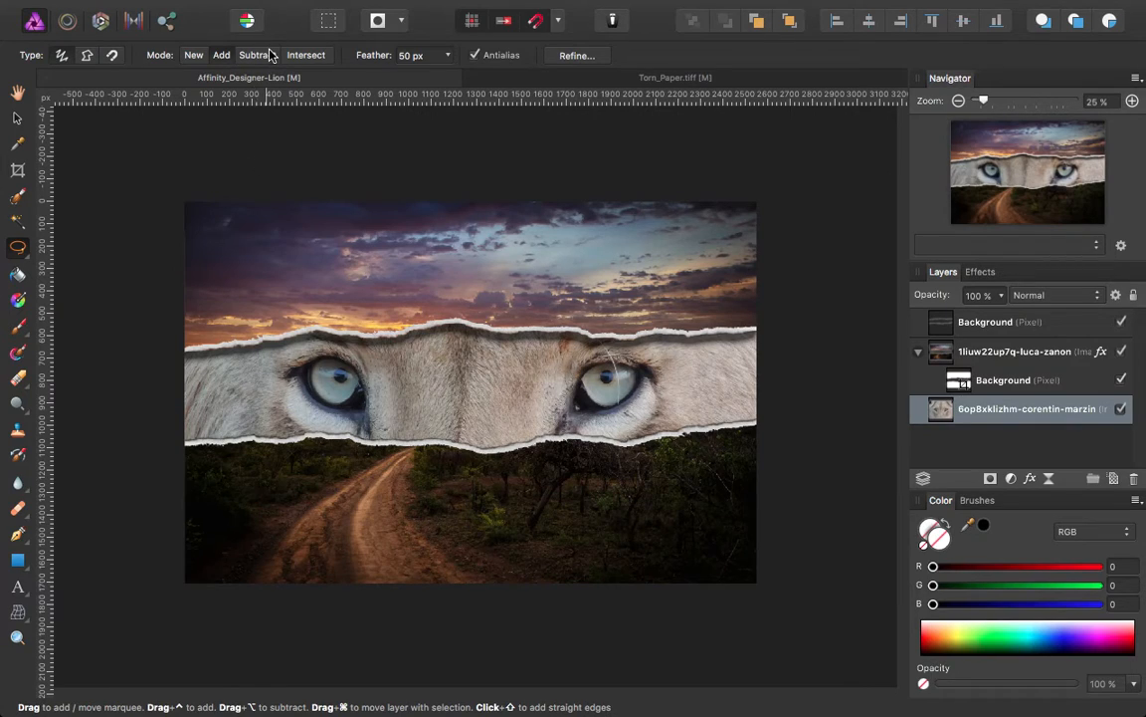
Add an HSL adjustment layer and raise Saturation Shift to about 49%
{"action": "left_click", "coordinate": [358, 8]}
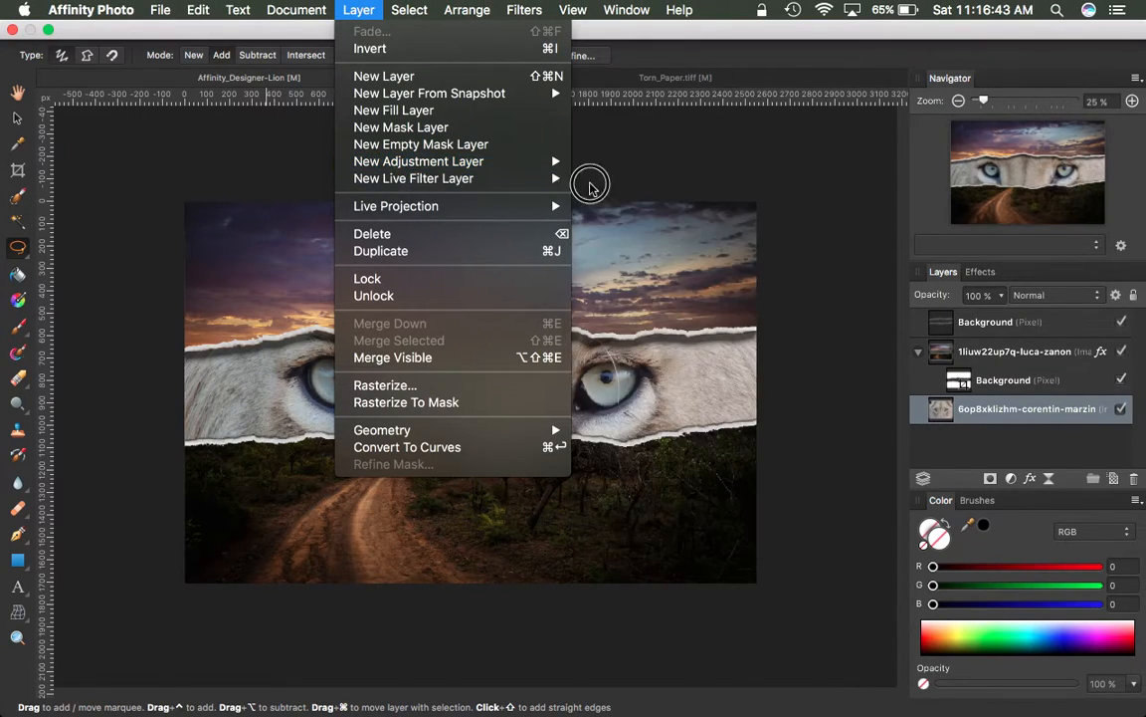
{"action": "mouse_move", "coordinate": [417, 162]}
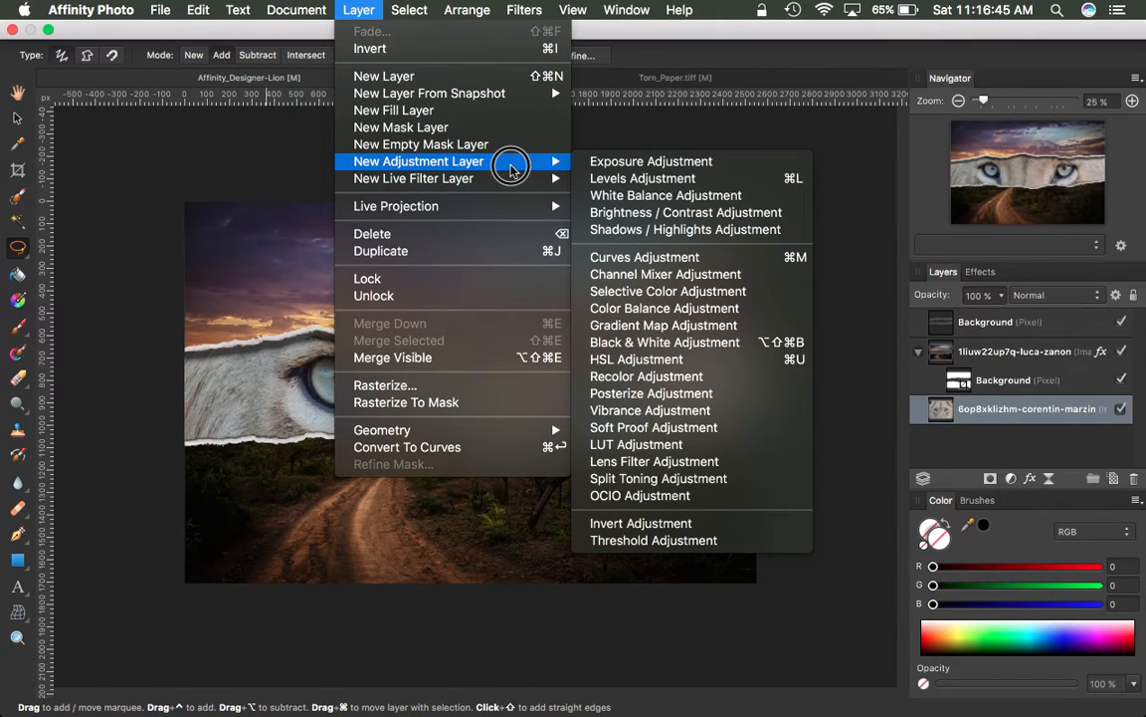
{"action": "mouse_move", "coordinate": [637, 359]}
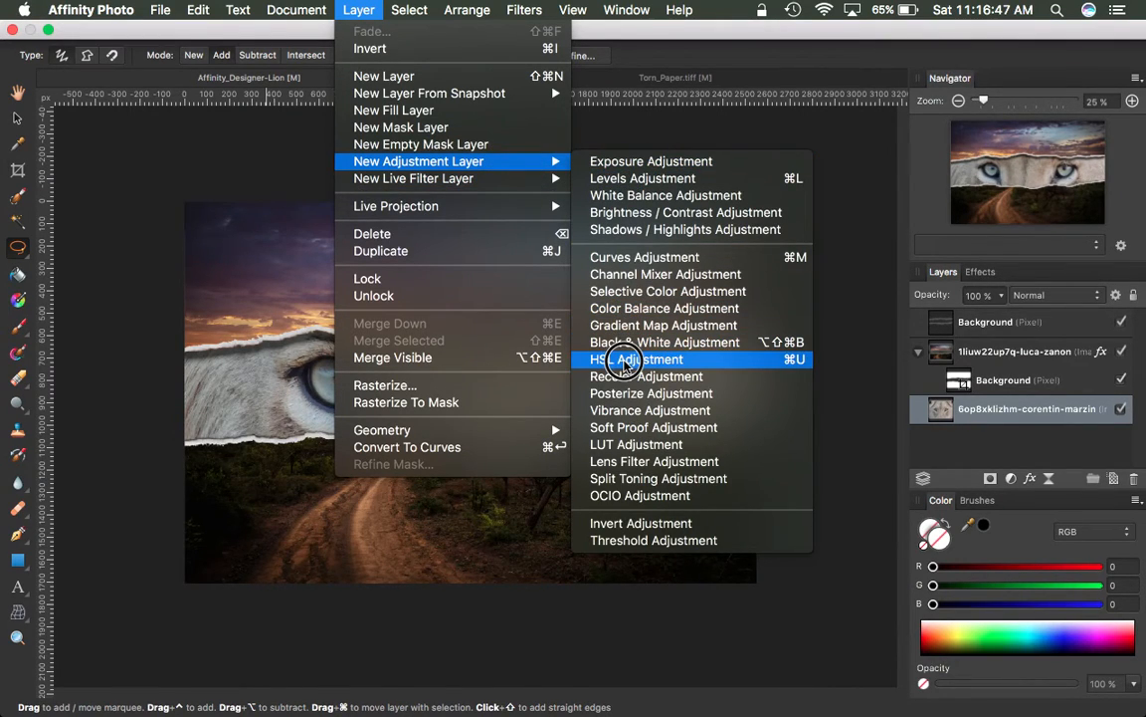
{"action": "left_click", "coordinate": [633, 359]}
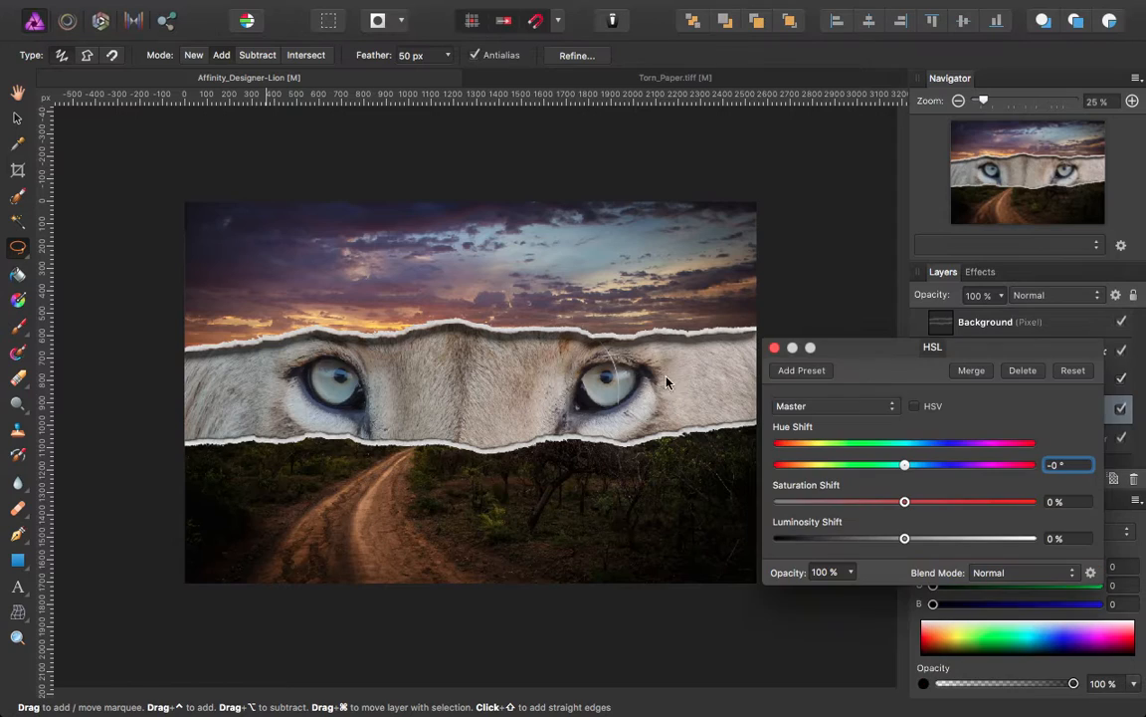
{"action": "mouse_move", "coordinate": [895, 508]}
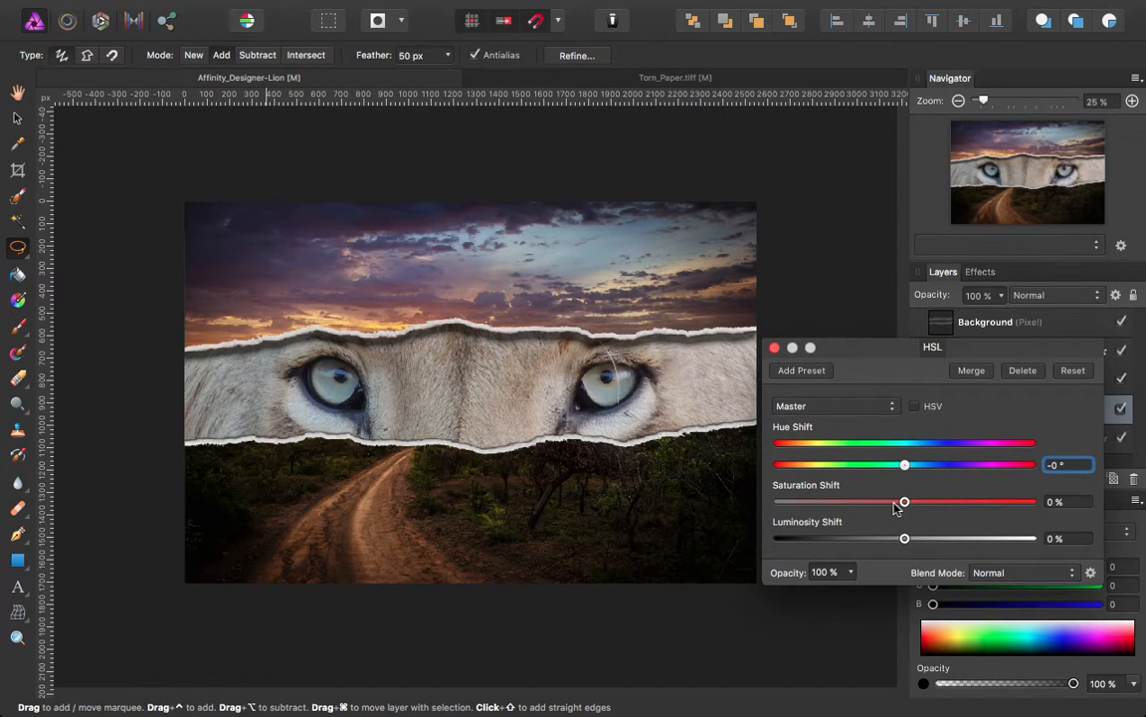
{"action": "left_click_drag", "start_coordinate": [903, 501], "coordinate": [927, 501]}
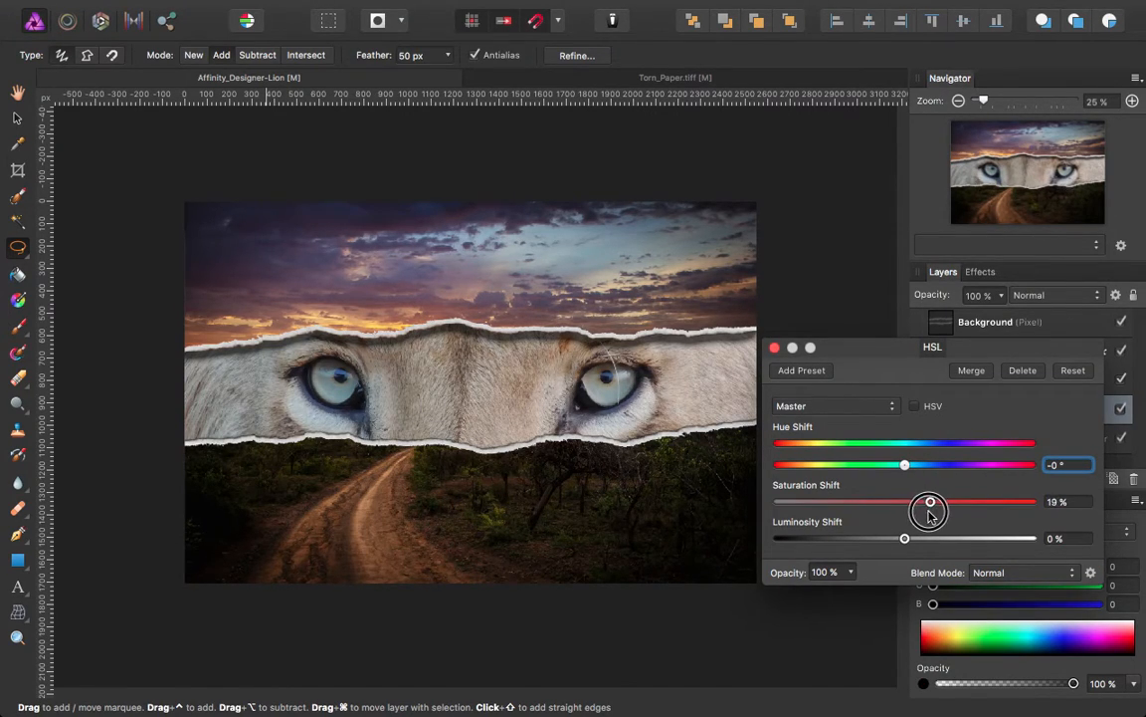
{"action": "left_click_drag", "start_coordinate": [927, 501], "coordinate": [949, 502]}
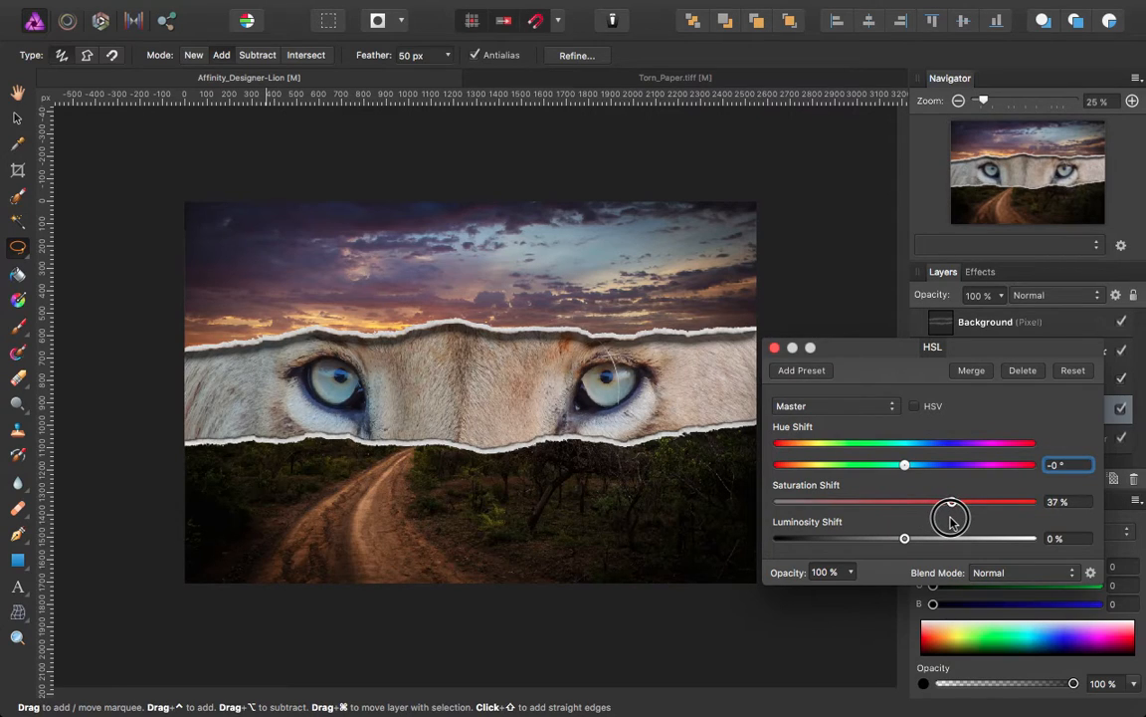
{"action": "left_click_drag", "start_coordinate": [949, 502], "coordinate": [960, 501]}
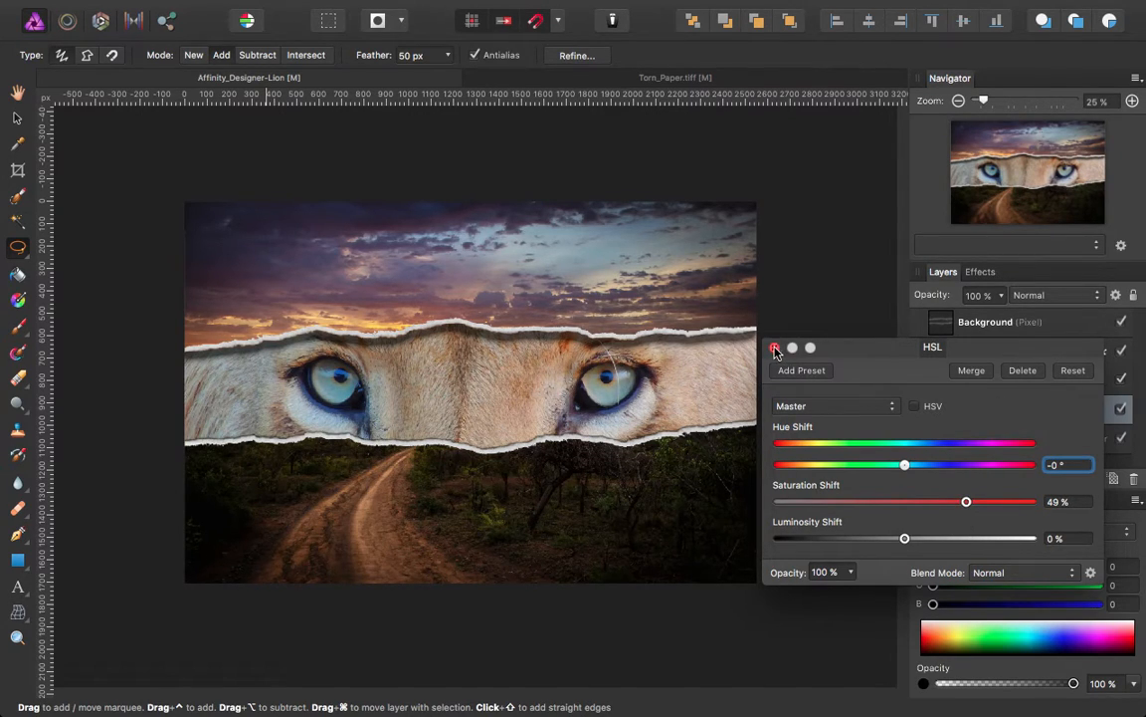
Dismiss the HSL dialog, leaving the adjustment nested under the lion layer
{"action": "left_click", "coordinate": [777, 347]}
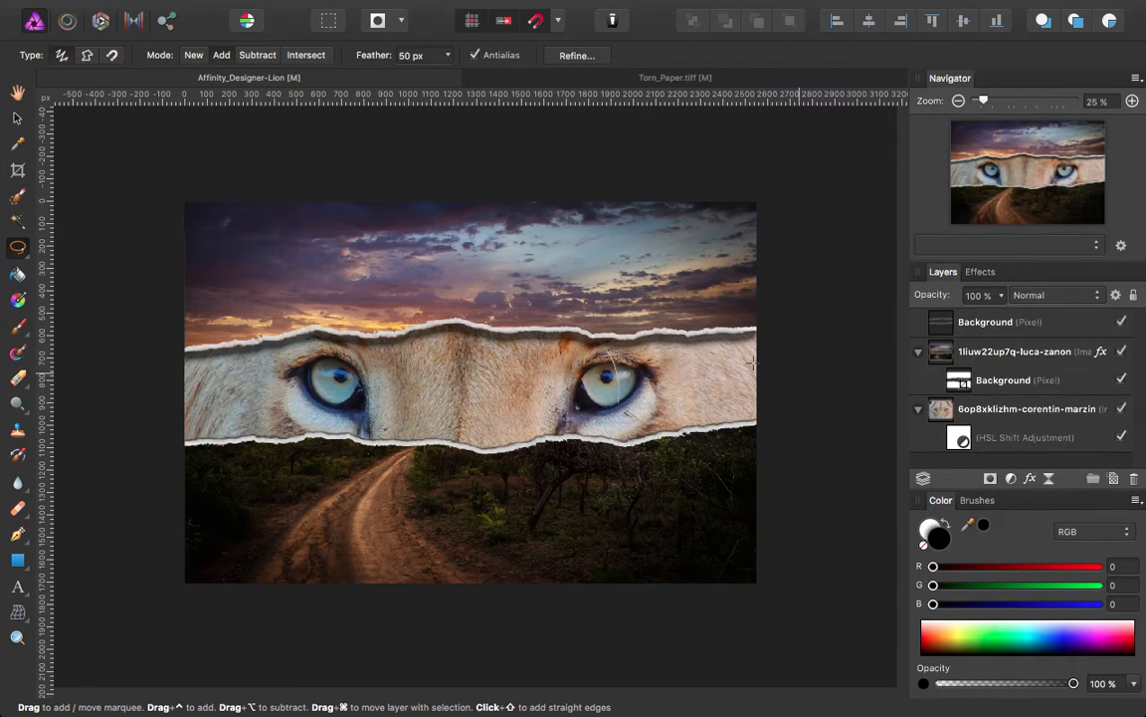
{"action": "mouse_move", "coordinate": [939, 446]}
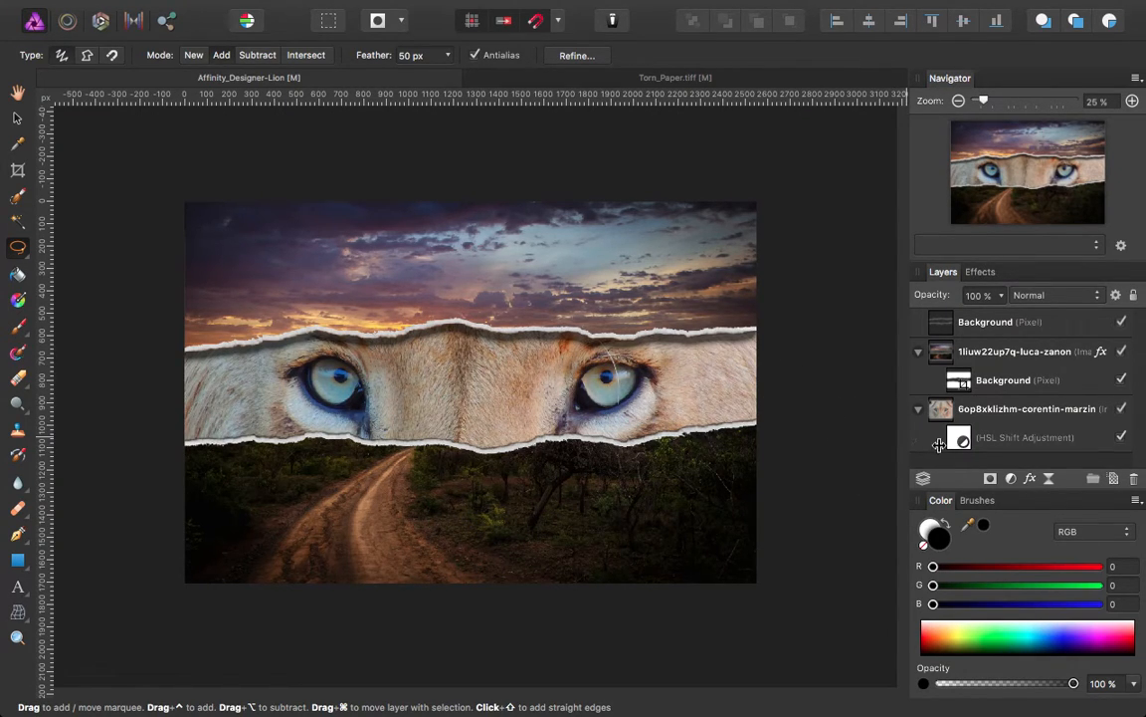